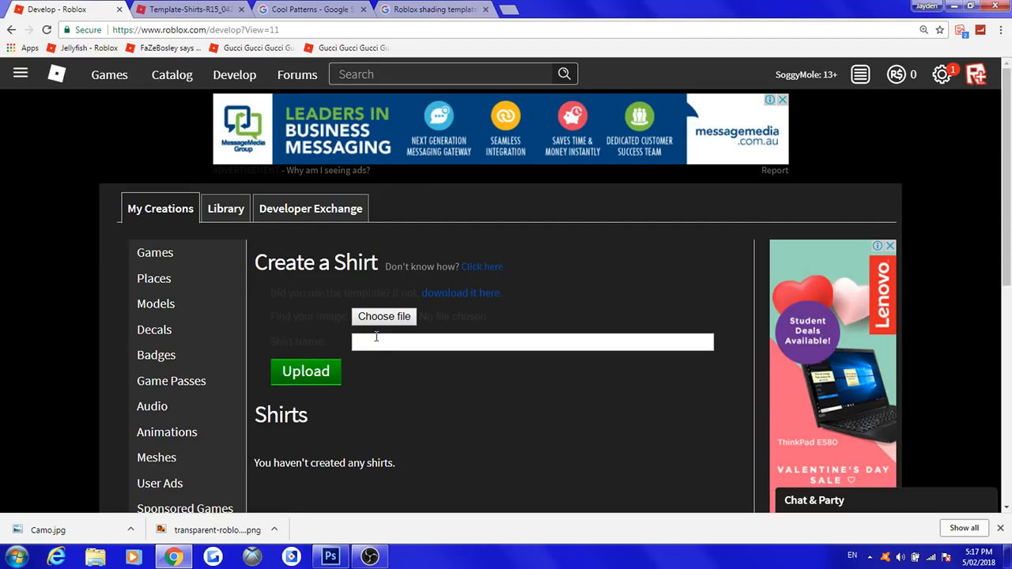
mouse_move(362, 266)
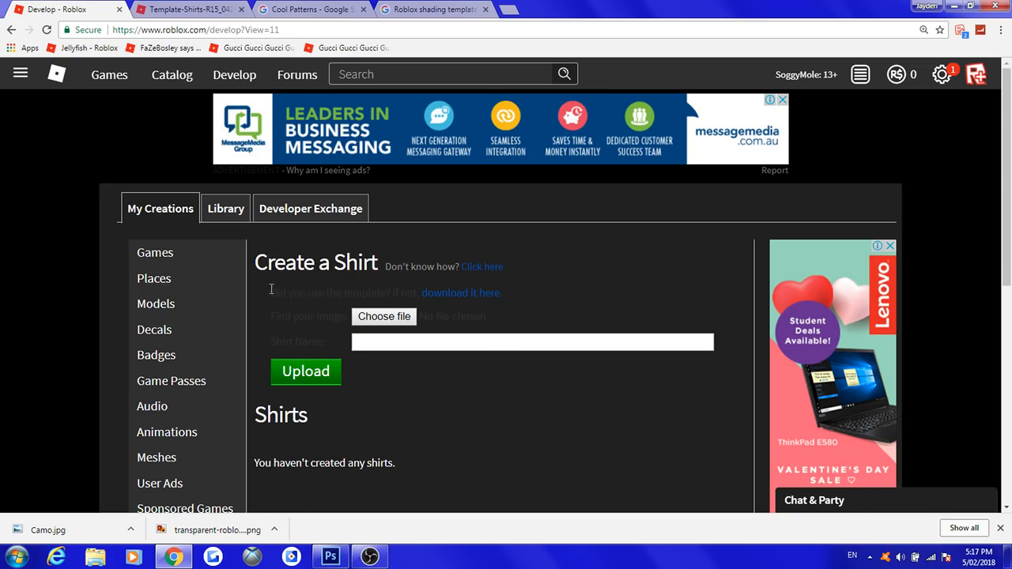
Step: Open the Roblox R15 shirt template image and bring up its image options
left_click(190, 9)
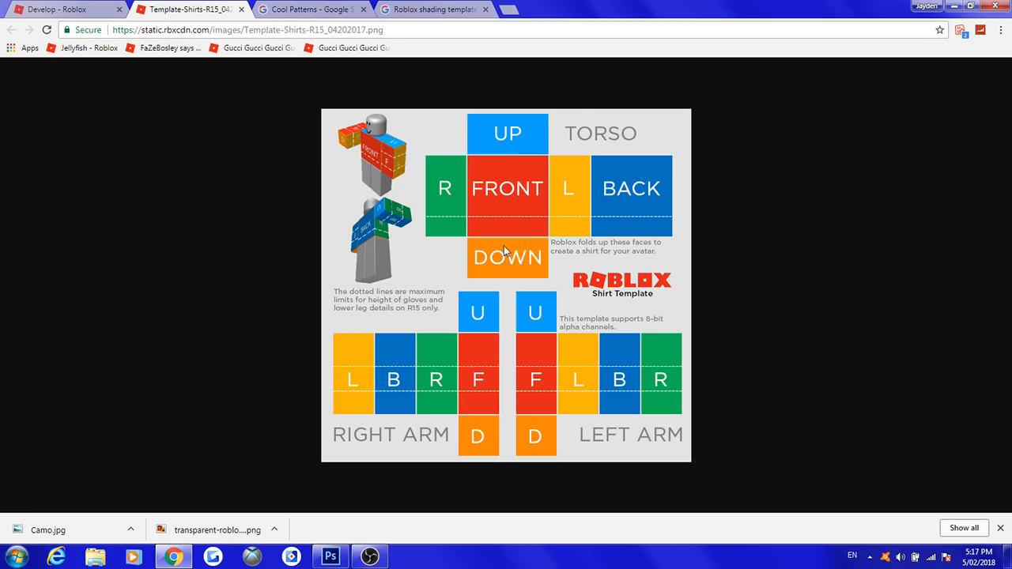
left_click(60, 8)
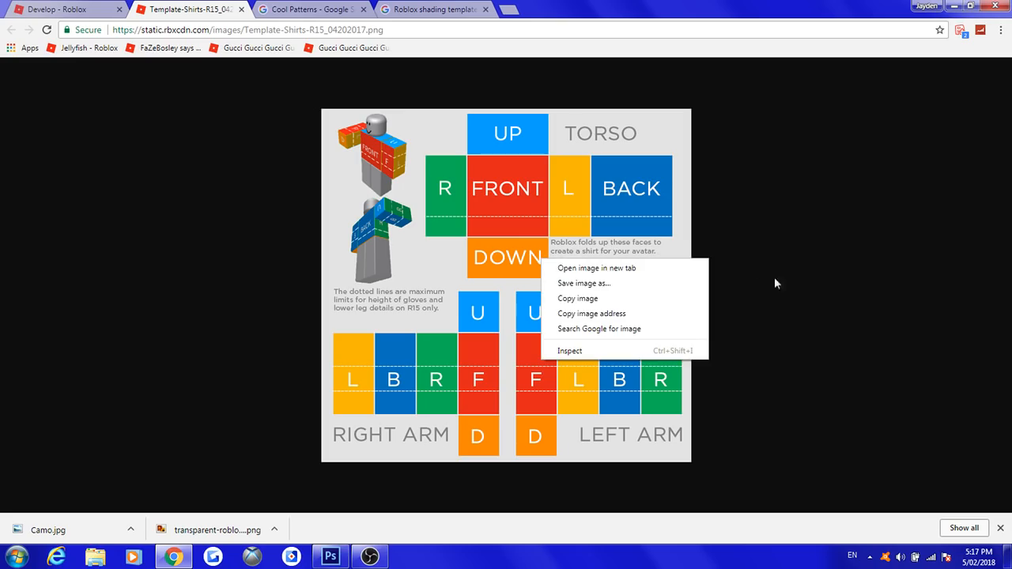
mouse_move(166, 166)
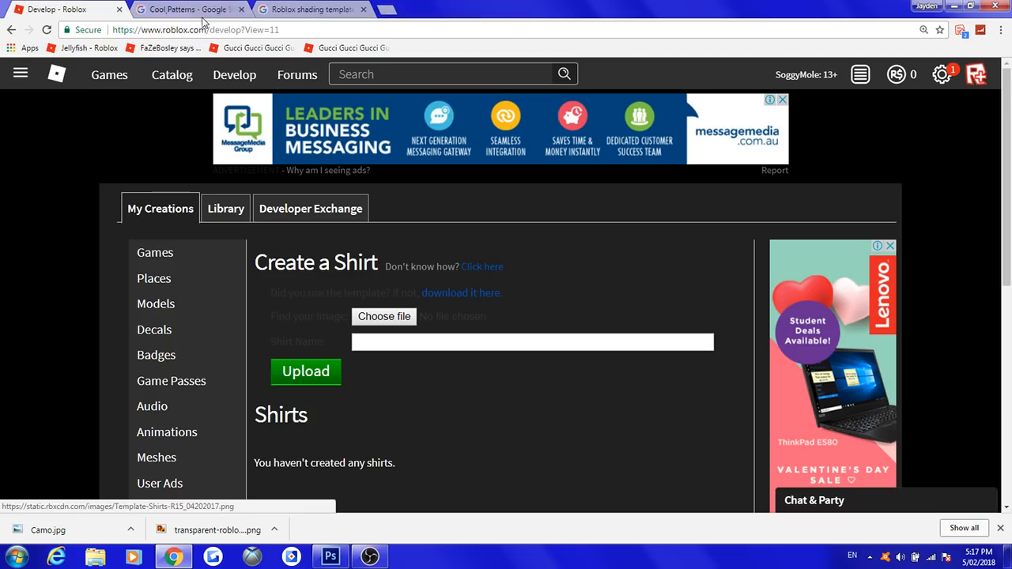
Step: Preview the Roblox shading template and green camo pattern, then open a blank tab
left_click(309, 8)
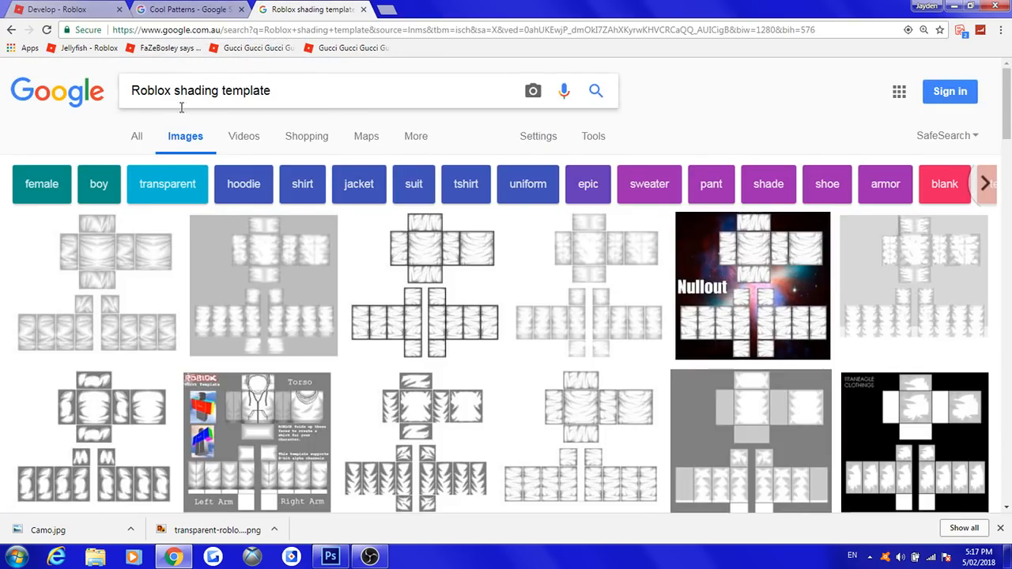
mouse_move(562, 301)
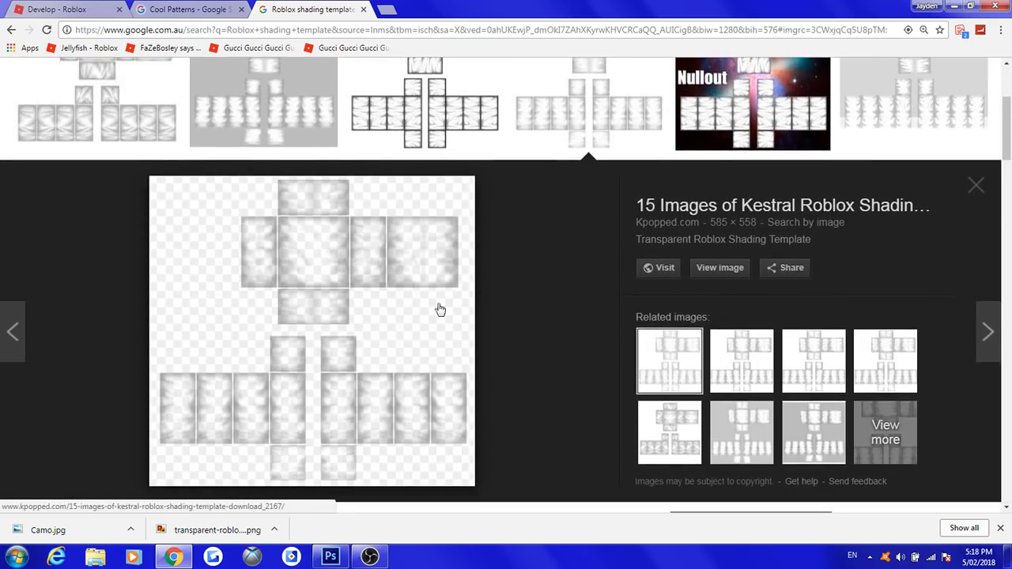
mouse_move(425, 430)
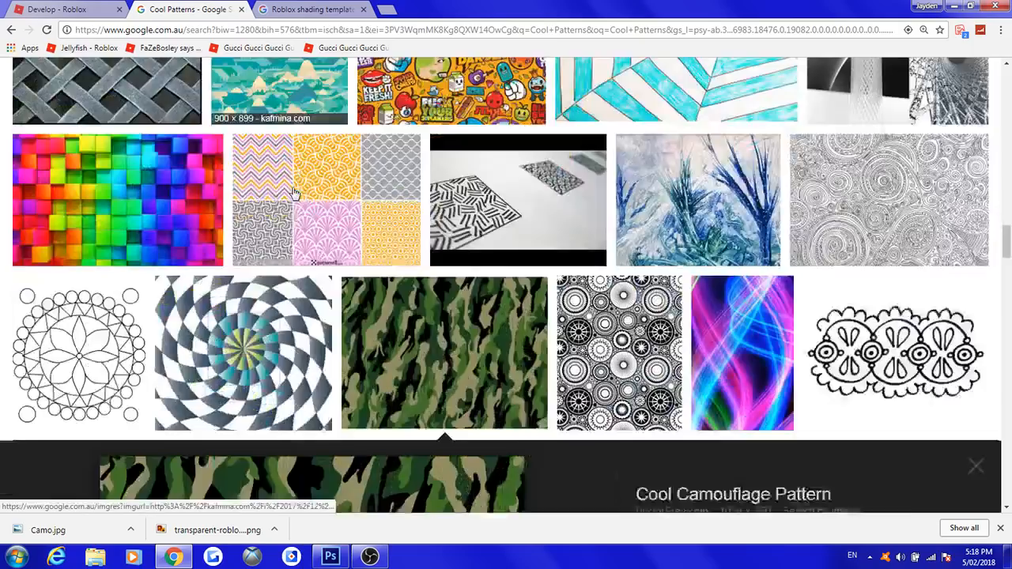
left_click(443, 352)
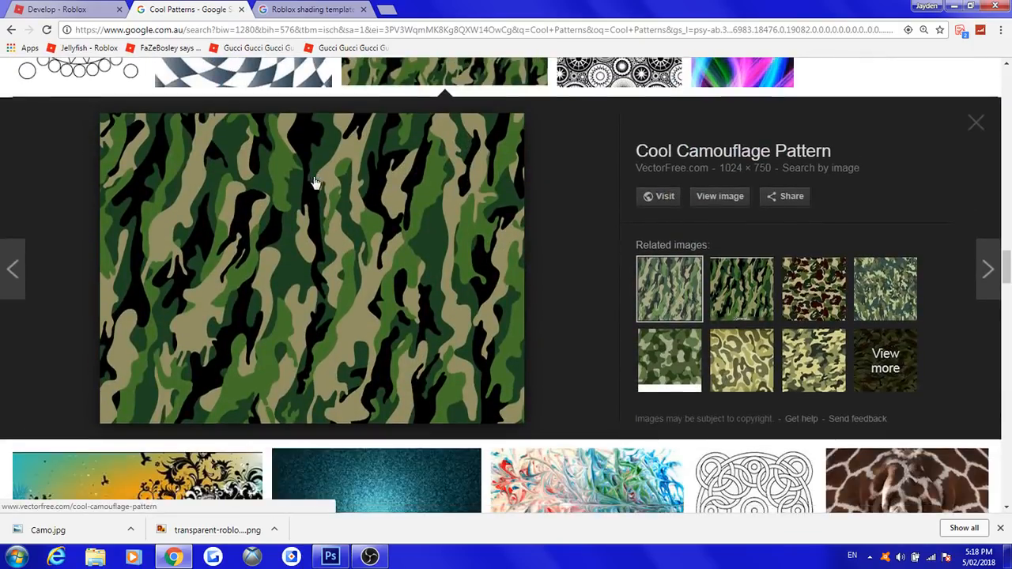
mouse_move(307, 166)
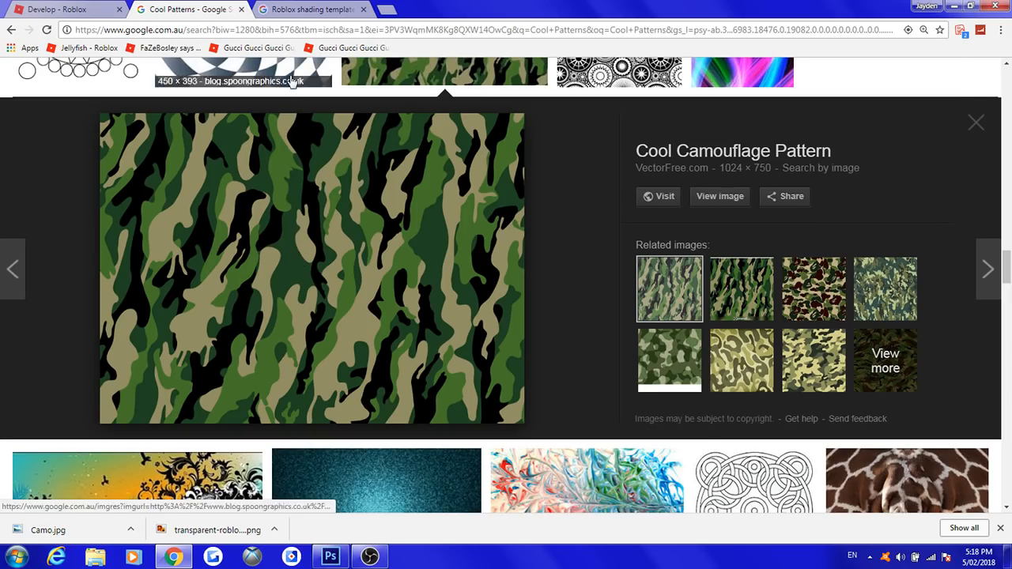
left_click(309, 8)
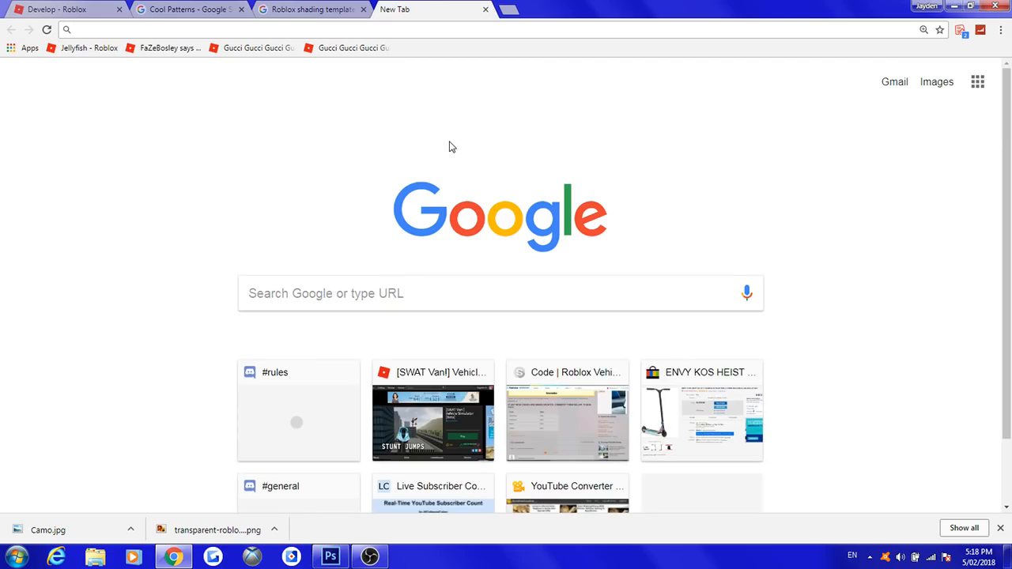
Step: Search Google Images for 'Ghanda' logos and scroll through the results
type("superga")
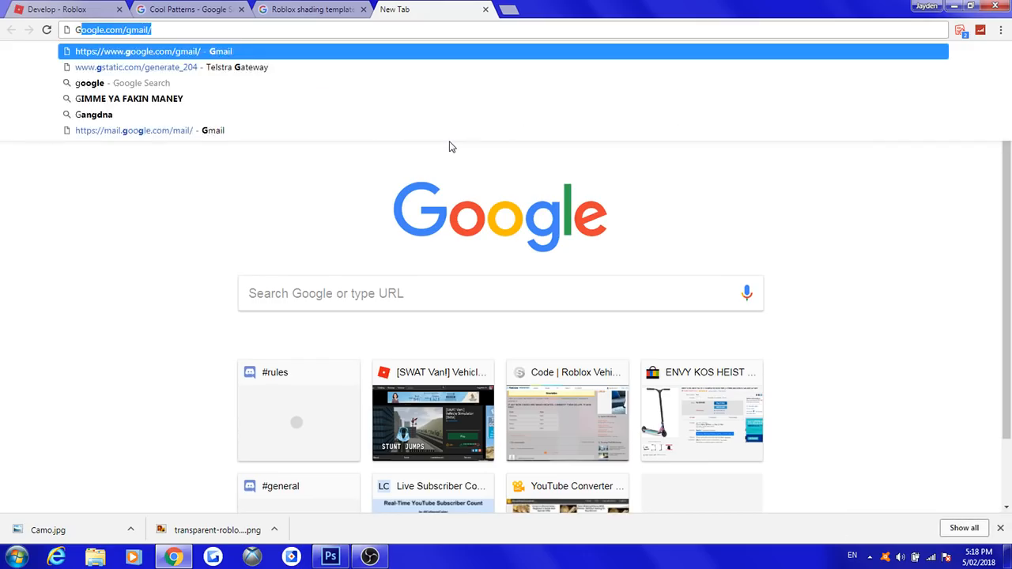
type("Ghanda")
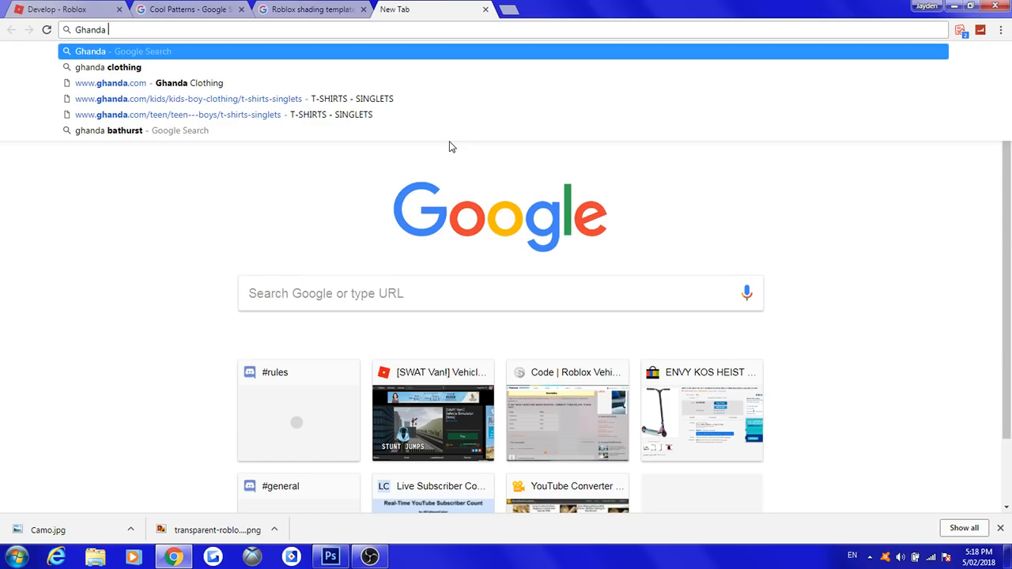
mouse_move(311, 87)
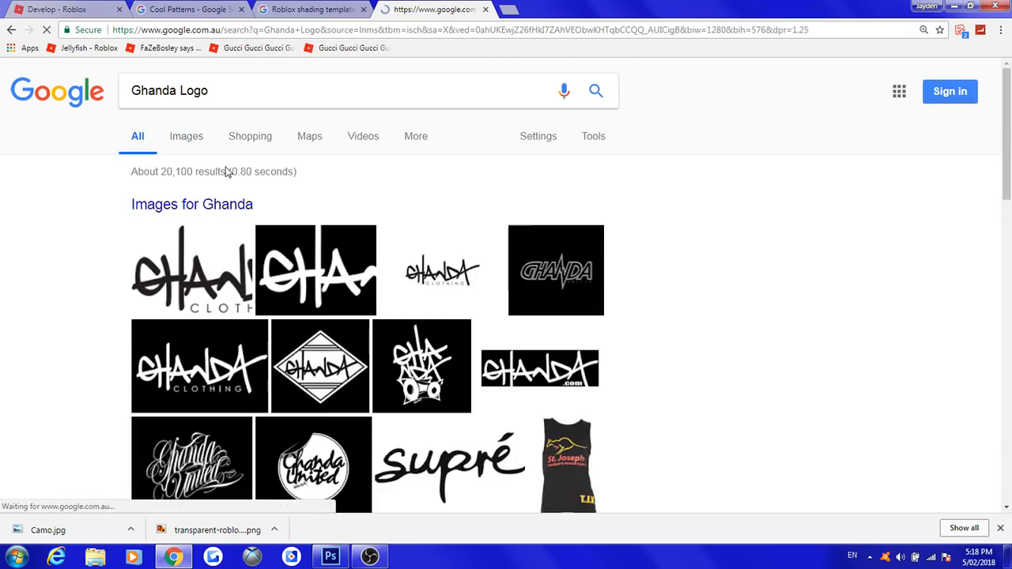
scroll("down", 3)
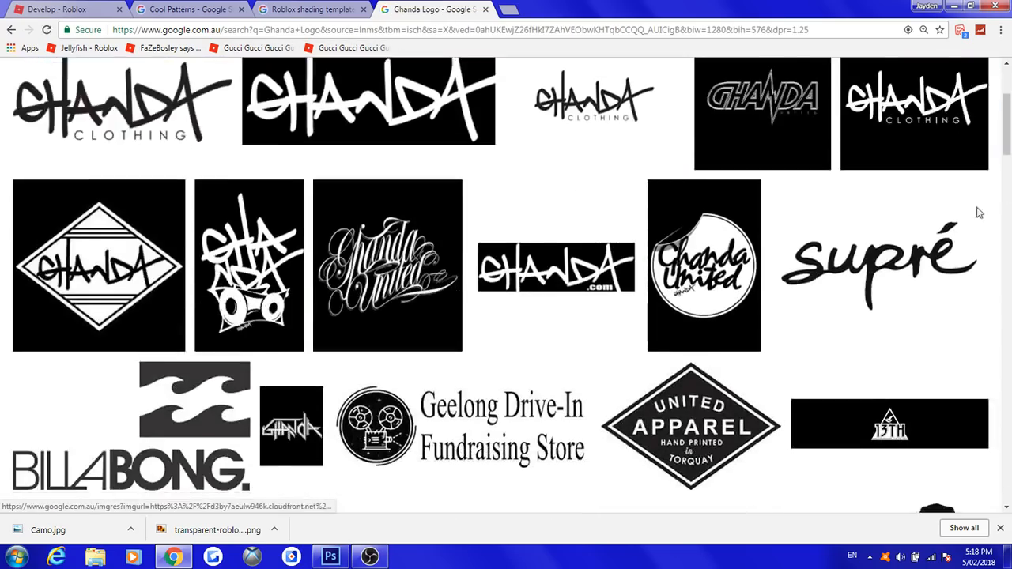
scroll("down", 3)
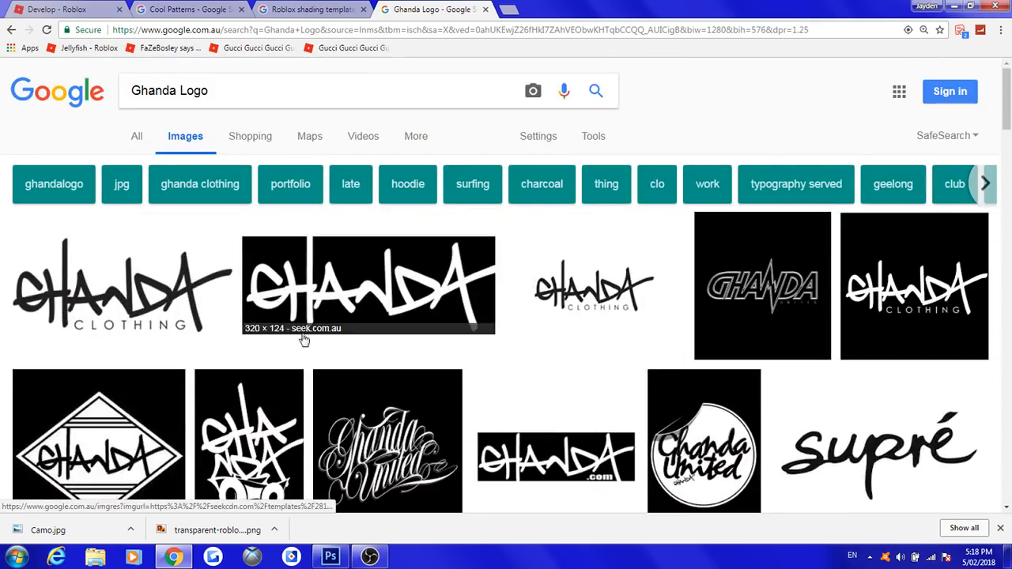
scroll("down", 3)
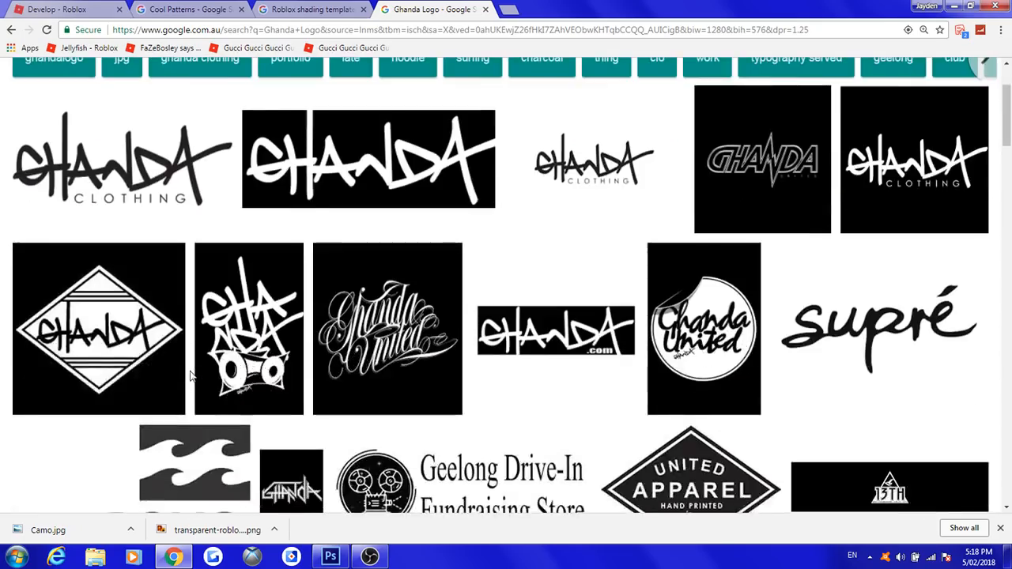
scroll("down", 3)
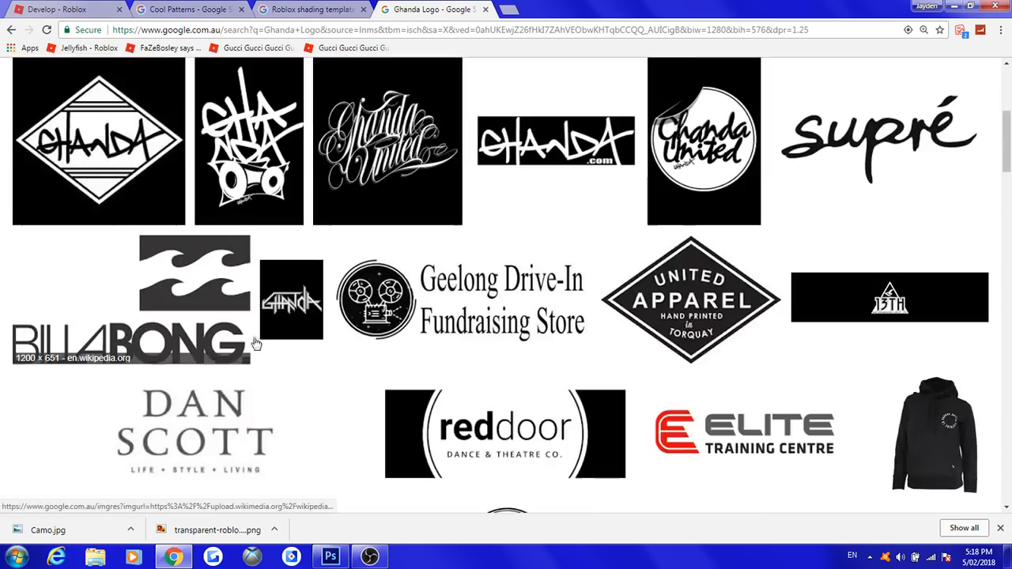
scroll("down", 3)
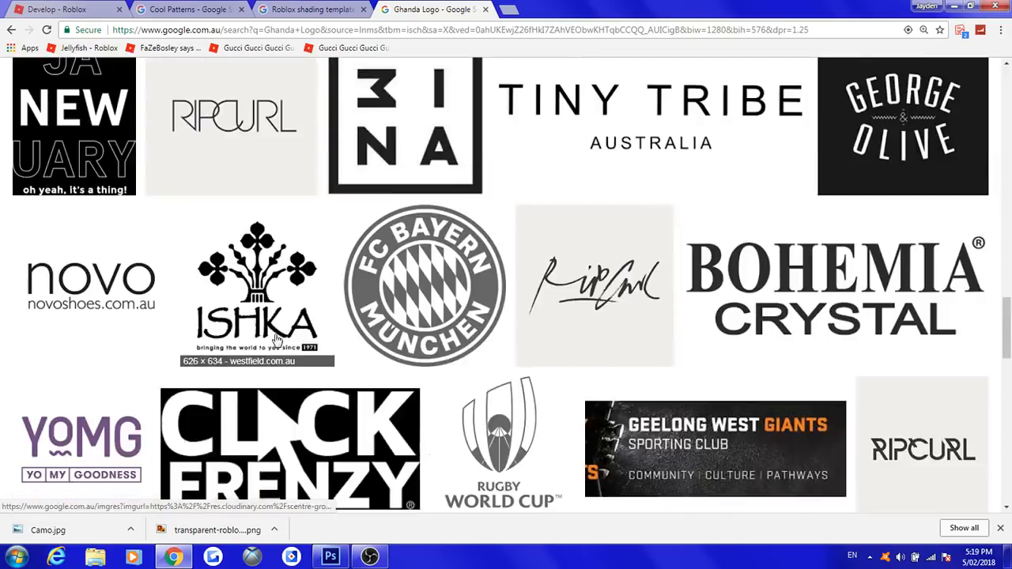
scroll("down", 3)
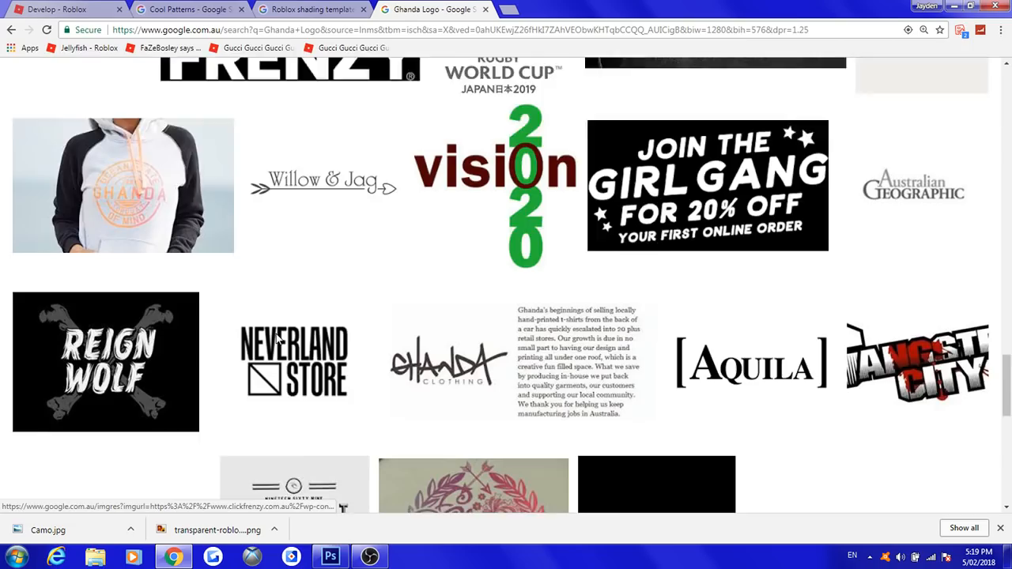
scroll("down", 3)
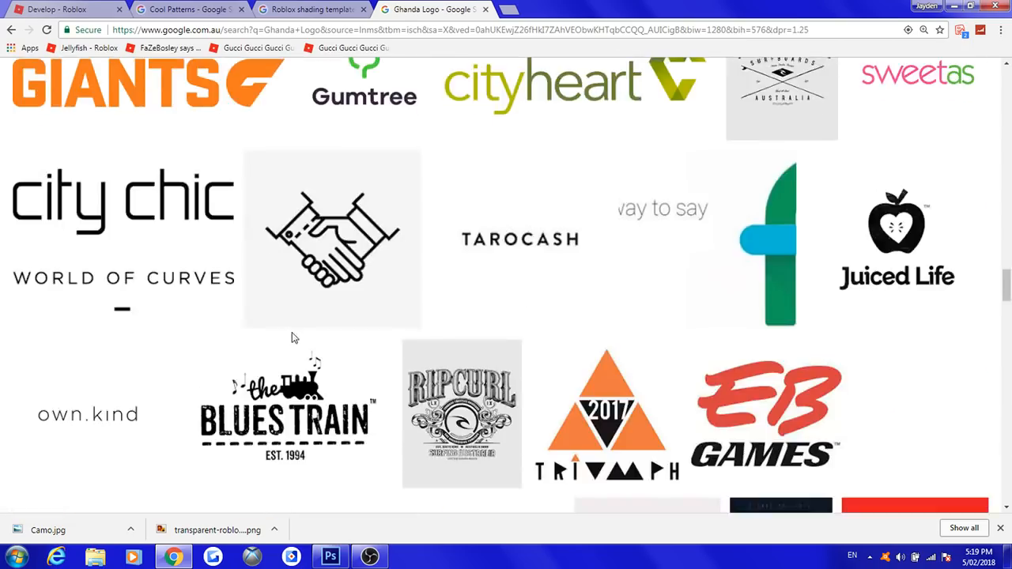
scroll("up", 3)
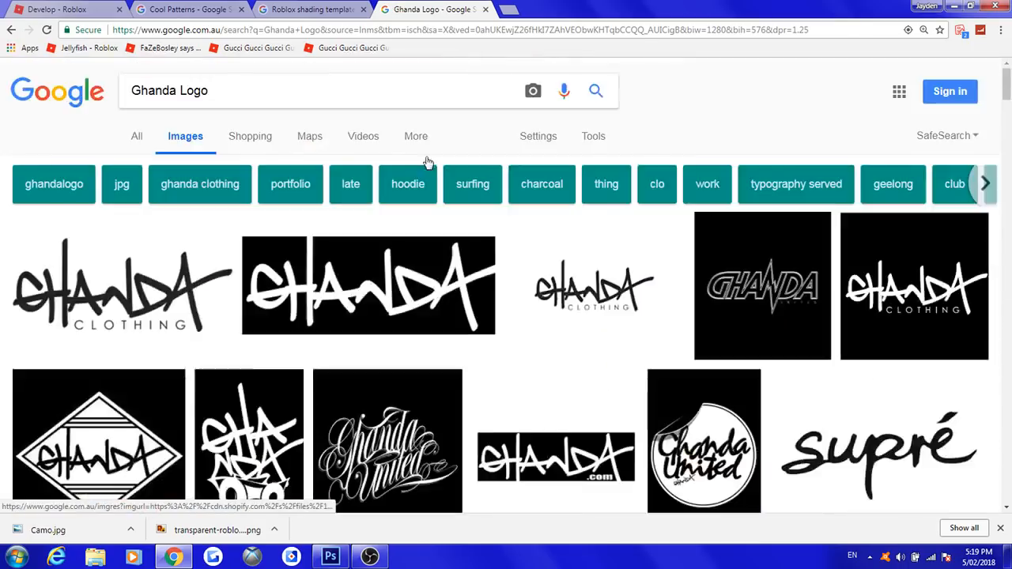
scroll("down", 3)
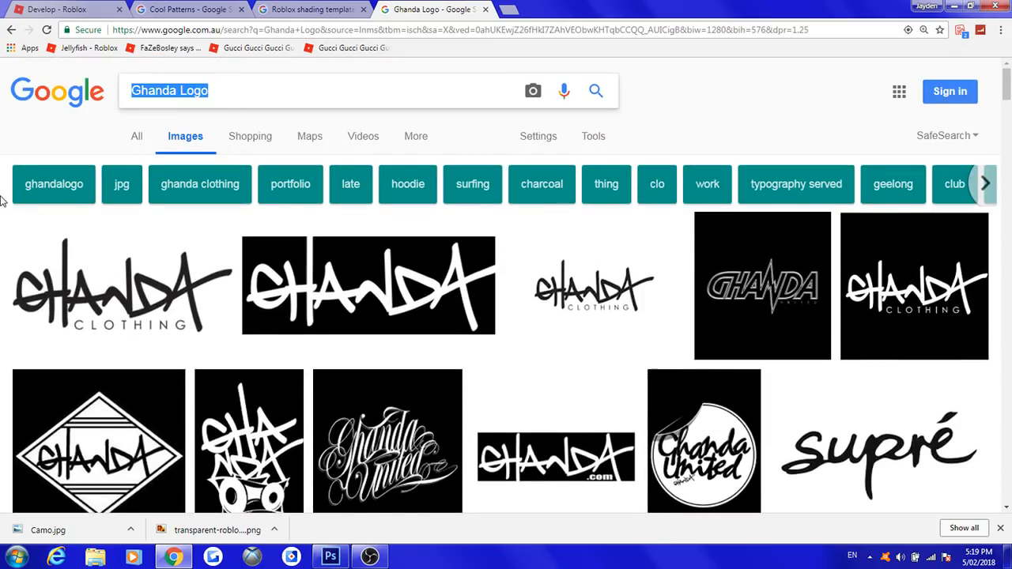
Step: Search 'Supreme' and preview the red image with white dripping lettering
type("Supreme")
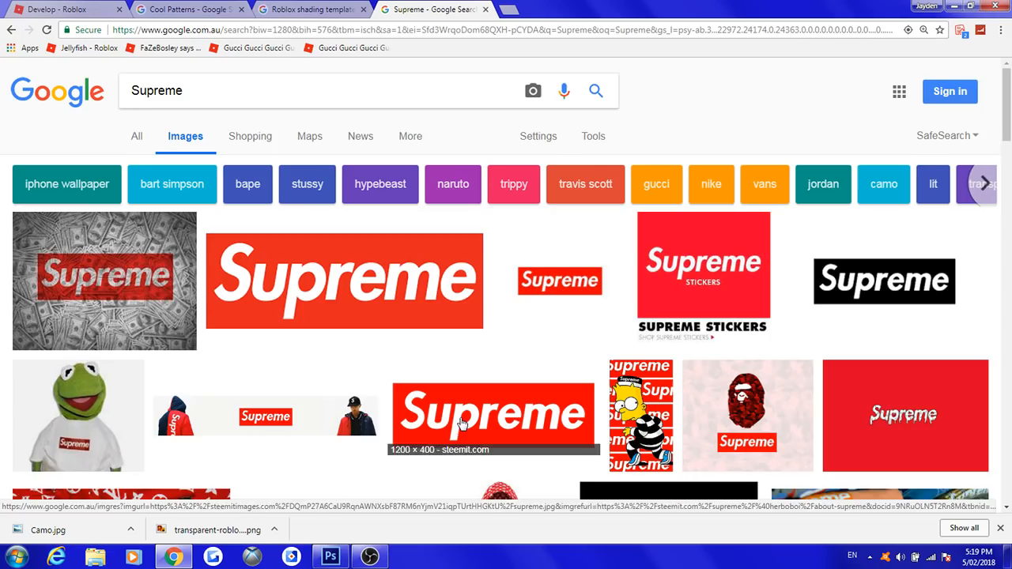
scroll("down", 3)
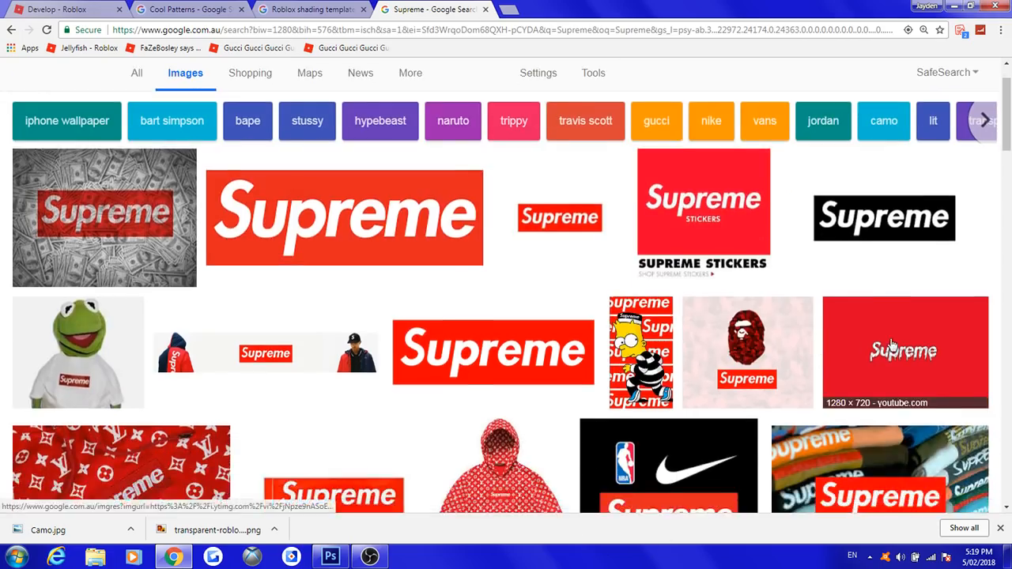
left_click(905, 351)
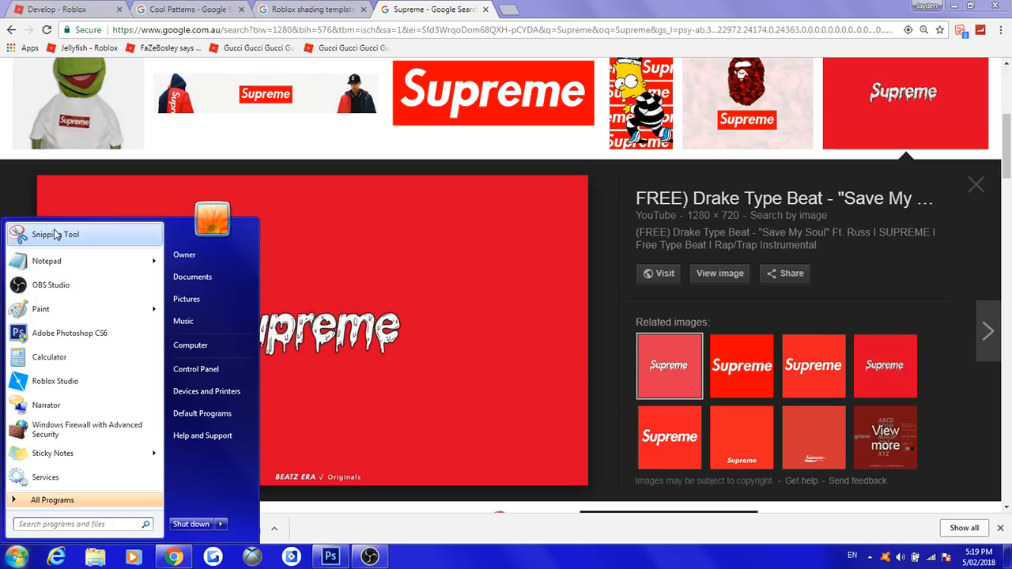
Step: Snip the red dripping Supreme logo with the screen capture tool
left_click(56, 234)
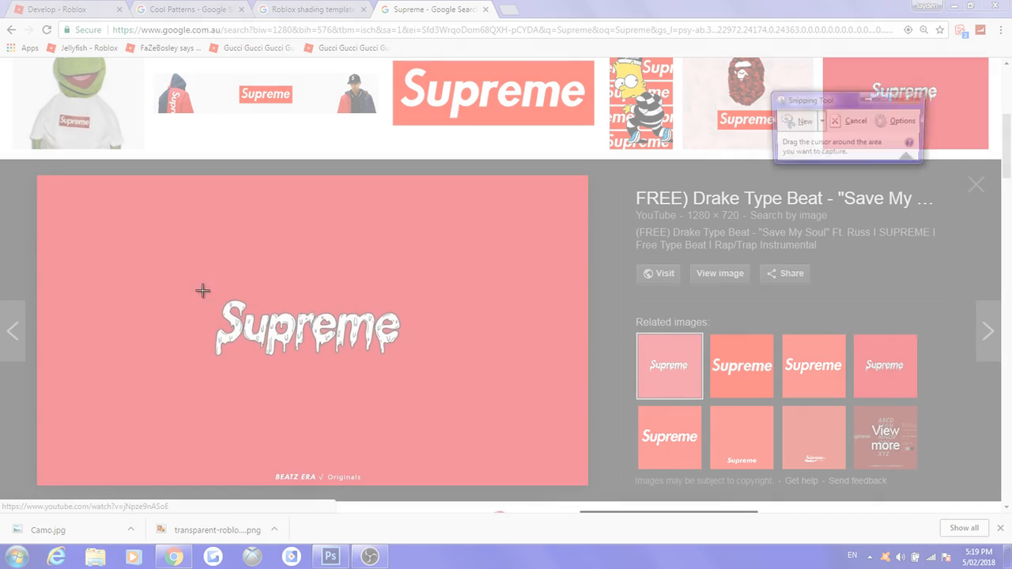
left_click_drag(204, 290, 362, 361)
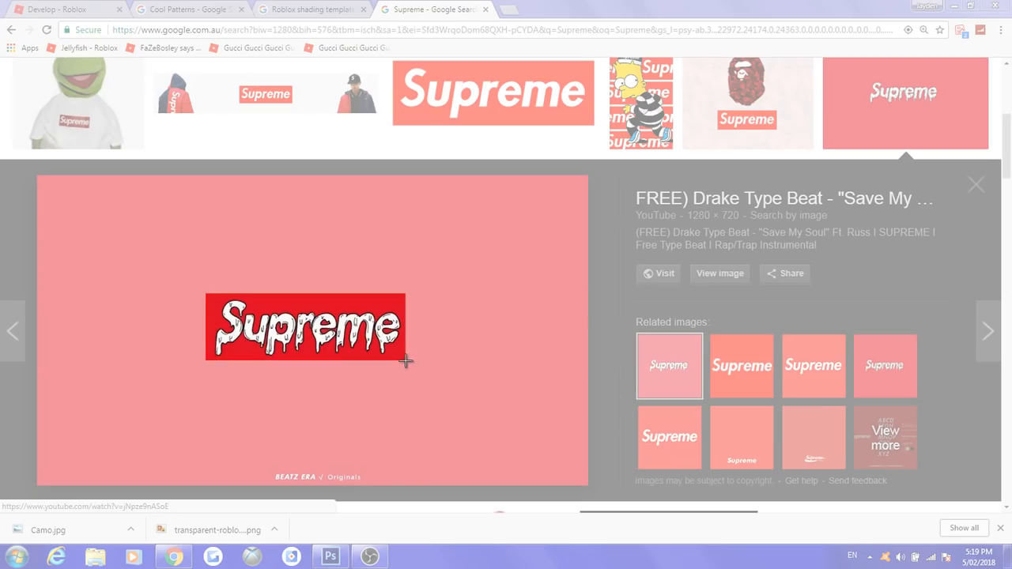
mouse_move(406, 357)
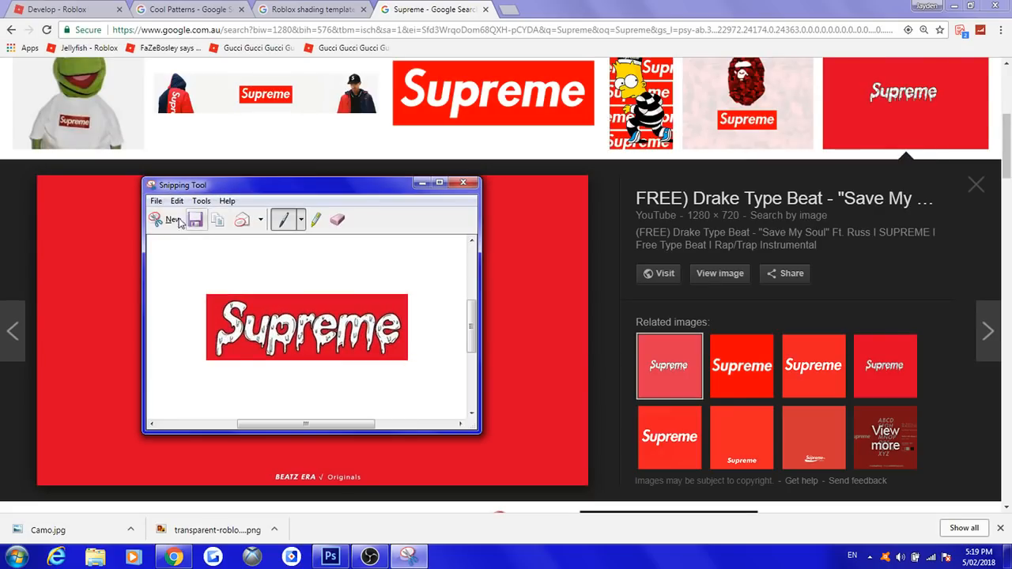
left_click(156, 200)
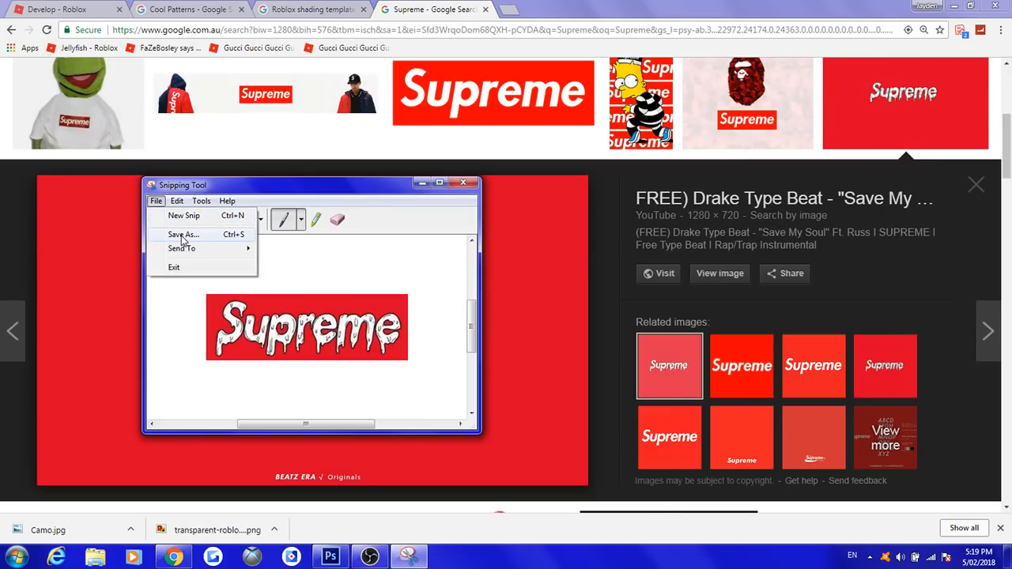
Step: Save the snip to the Desktop as PNG 'wnreff' and close Snipping Tool
left_click(183, 234)
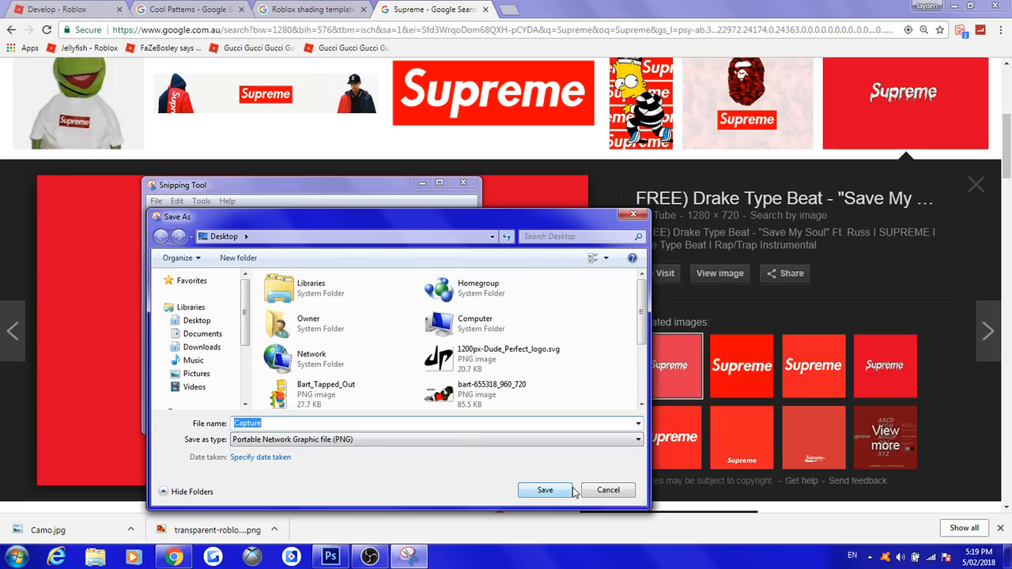
type("wnreff")
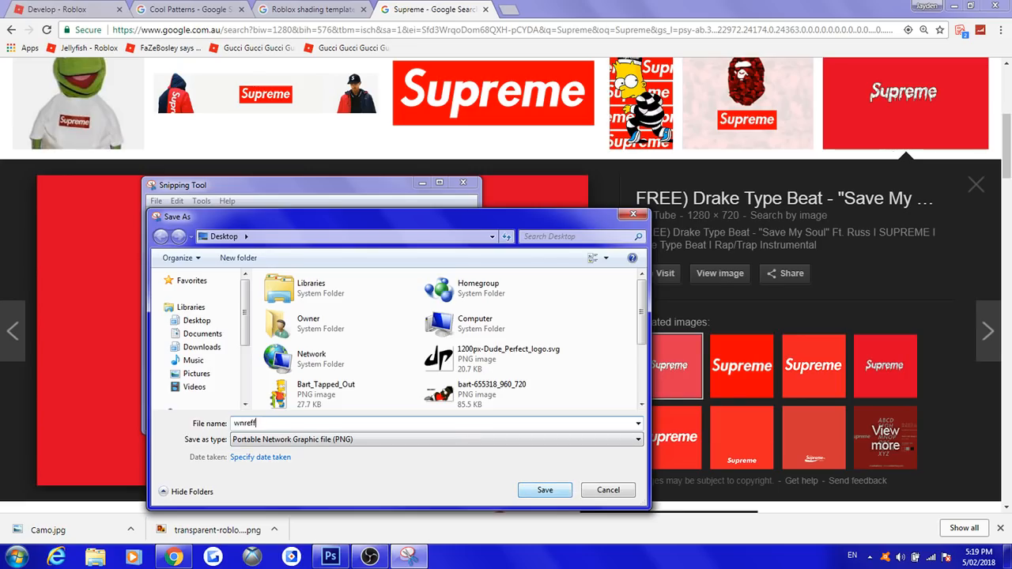
left_click(608, 489)
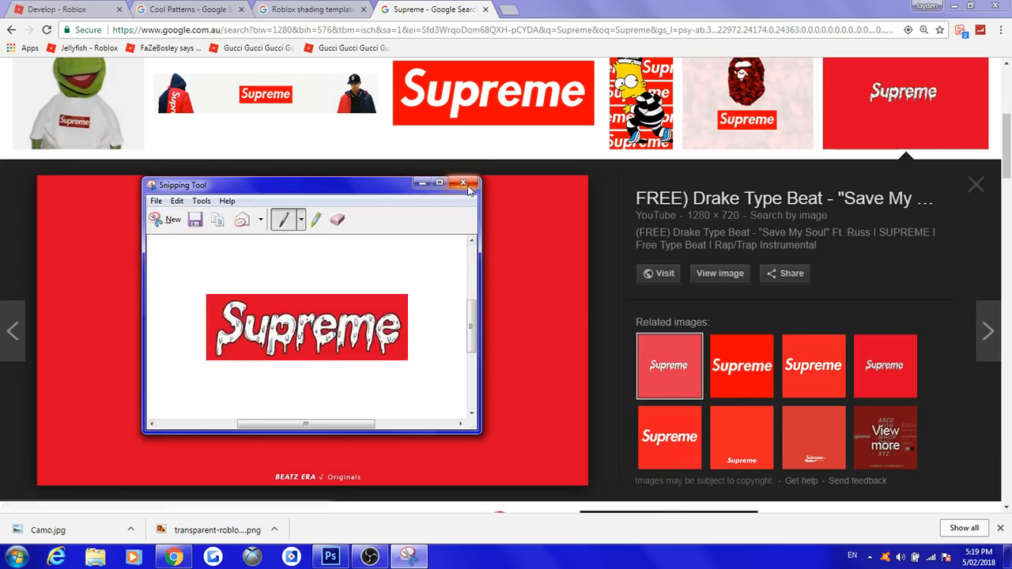
left_click(464, 184)
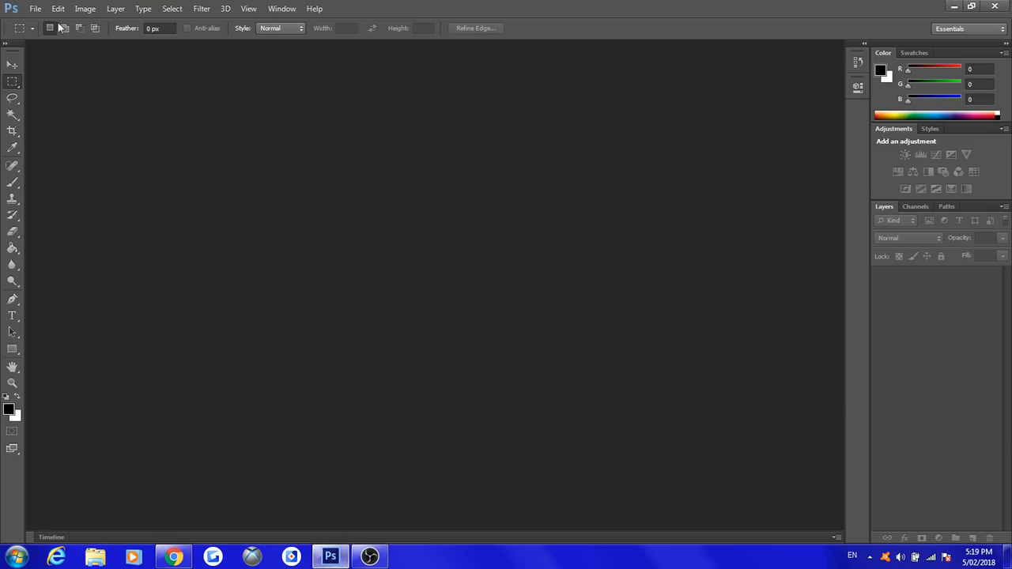
Step: Open Template-Shirts-R15_04202017.png from the Desktop
left_click(35, 9)
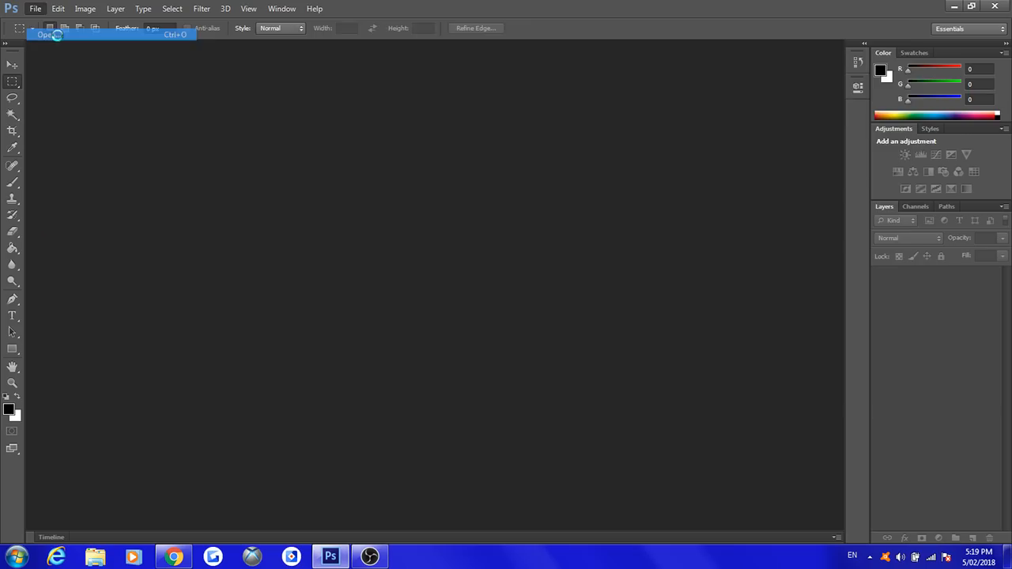
left_click(45, 34)
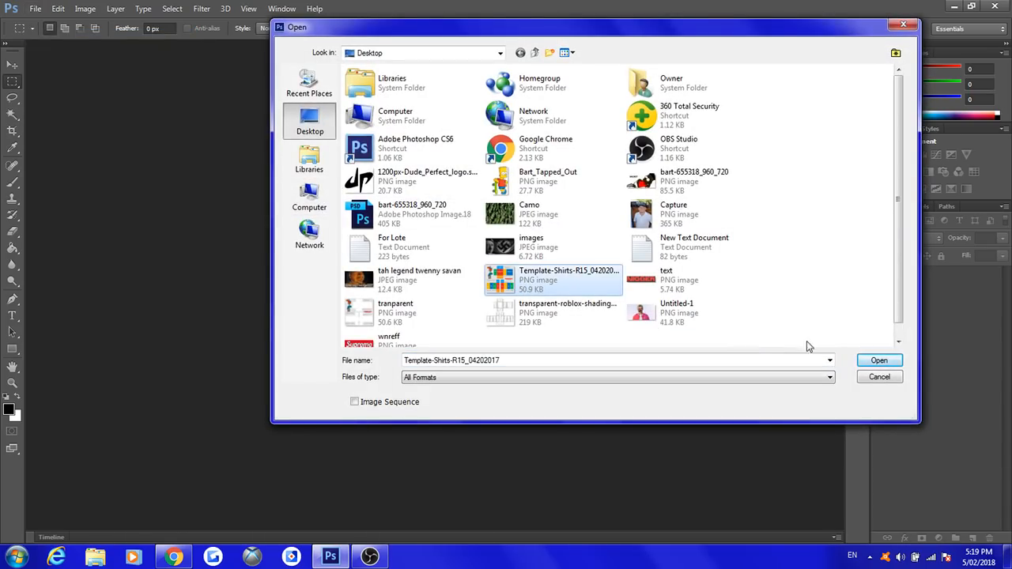
left_click(880, 361)
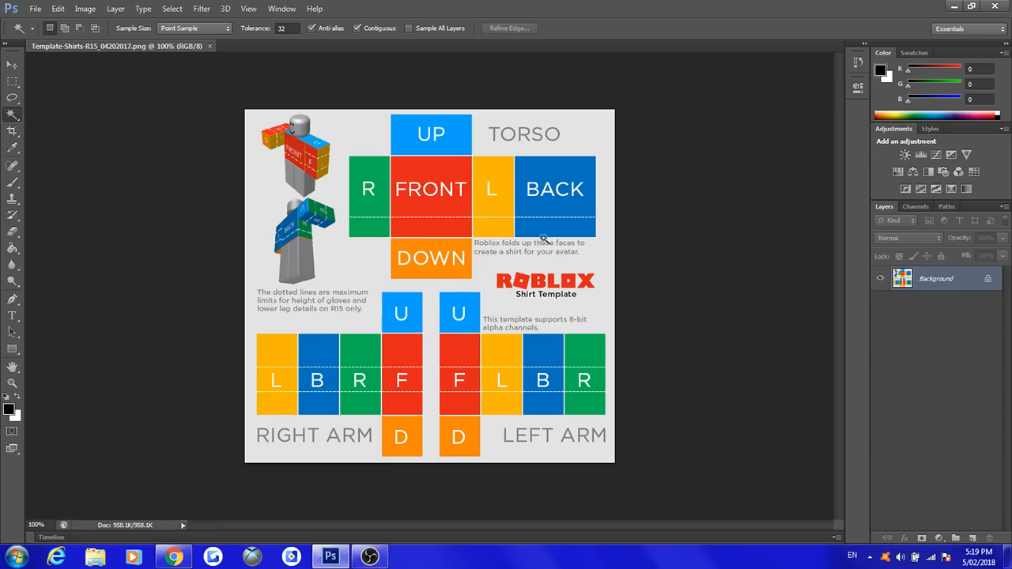
Step: Convert the Background to Layer 0, clear the torso panels, and close the document
left_click(431, 189)
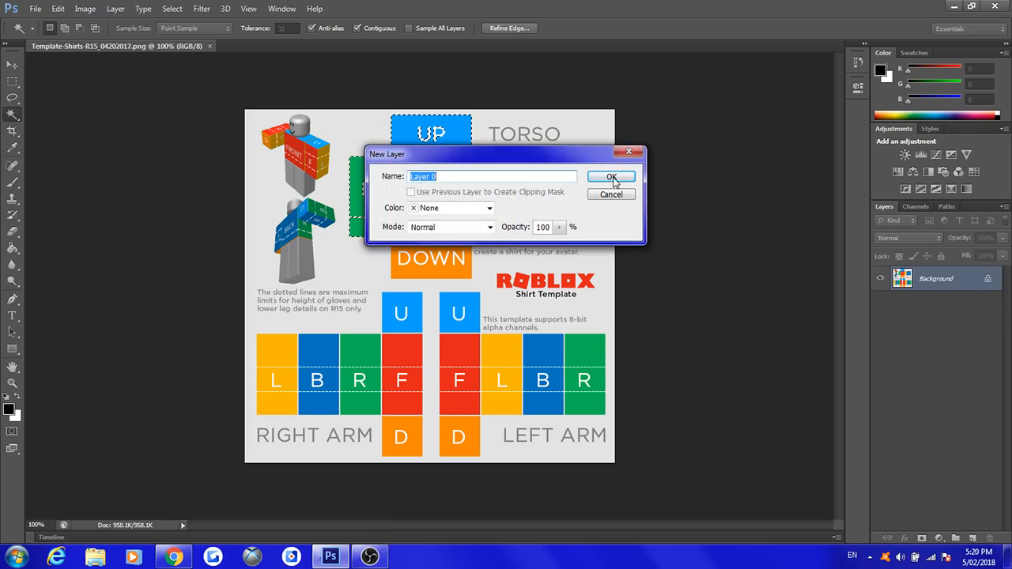
left_click(610, 176)
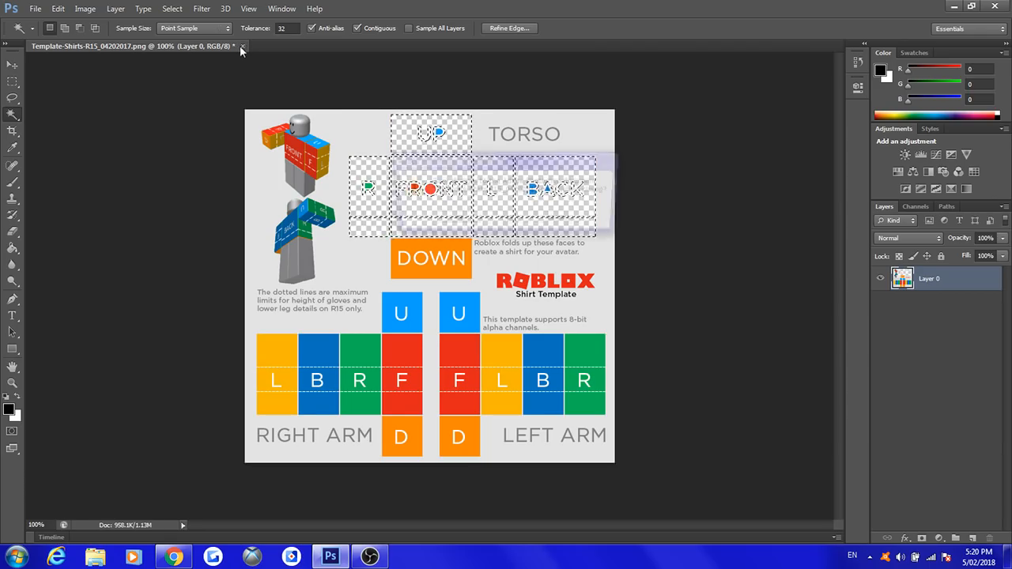
left_click(242, 46)
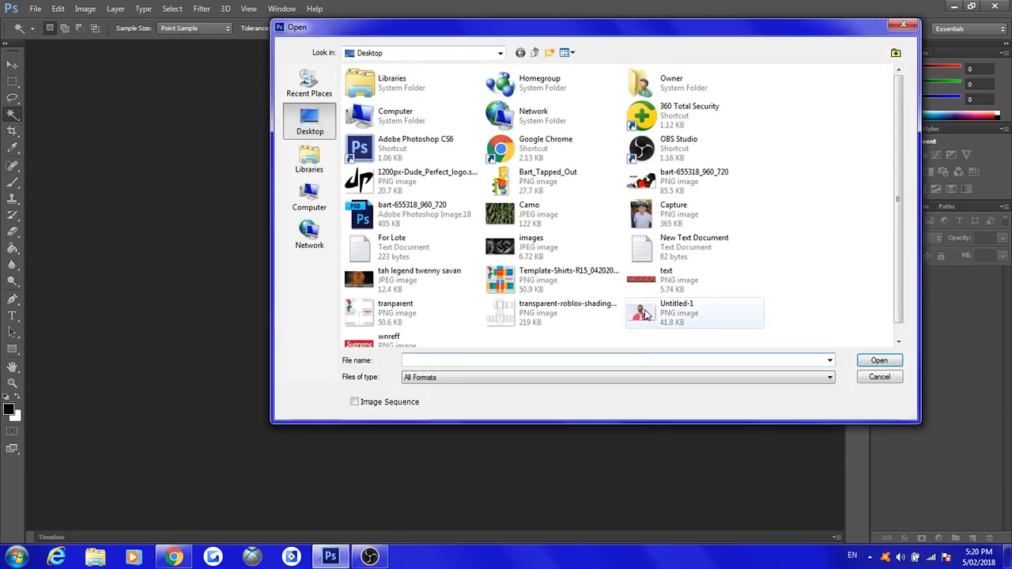
Step: Open tranparent.png and place Camo.jpg into it as a new layer
left_click(395, 313)
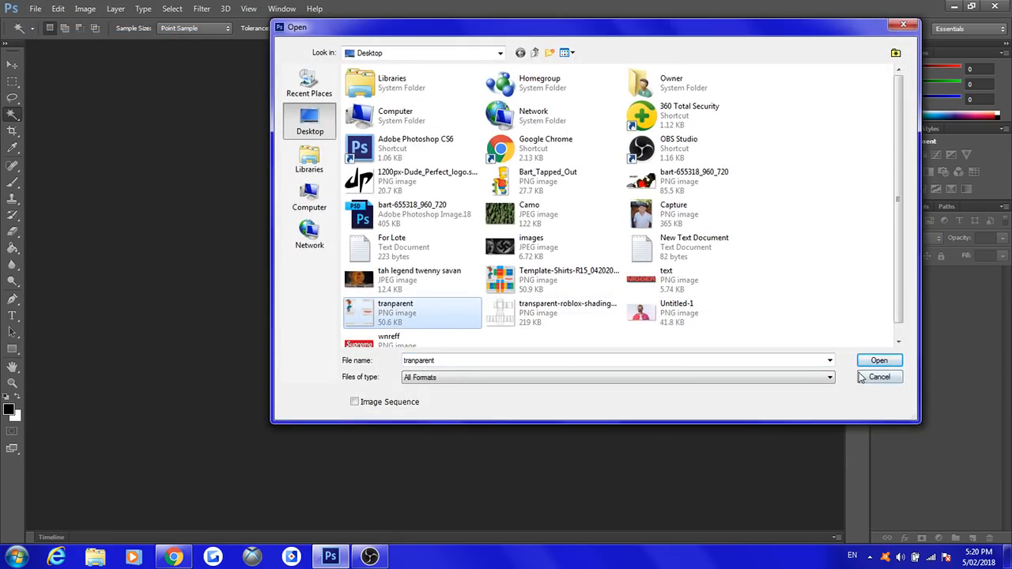
left_click(879, 360)
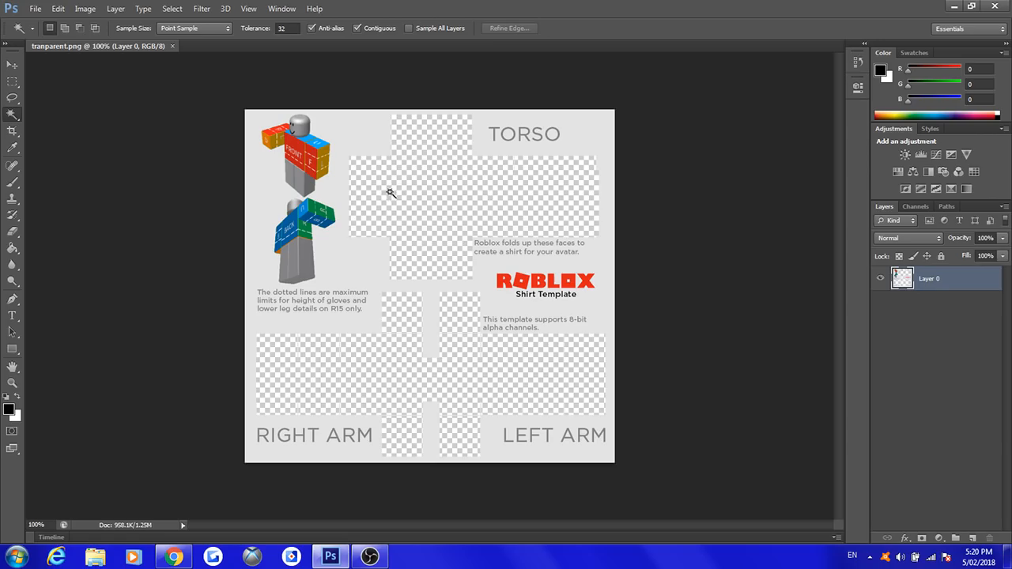
left_click(35, 9)
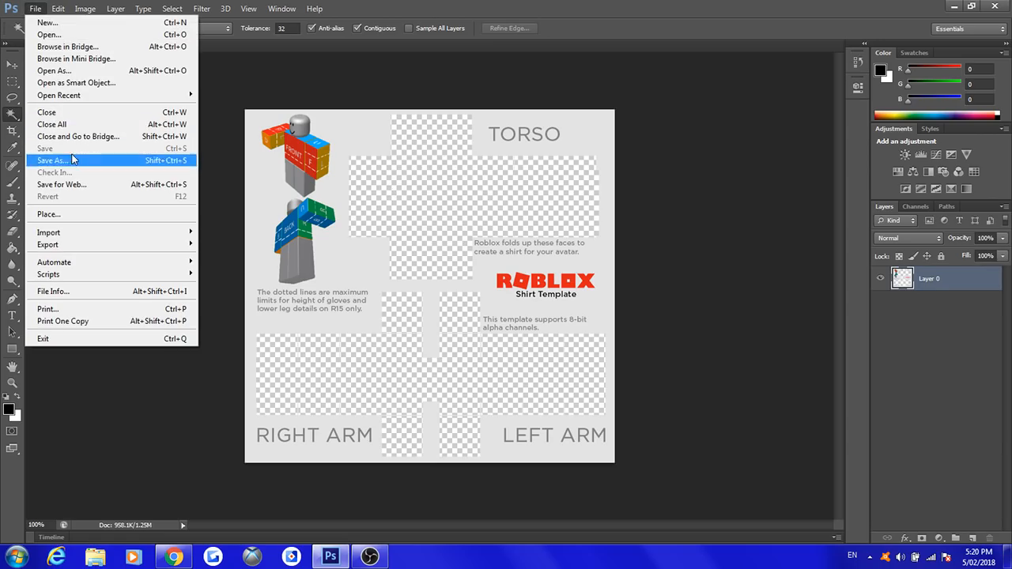
left_click(48, 214)
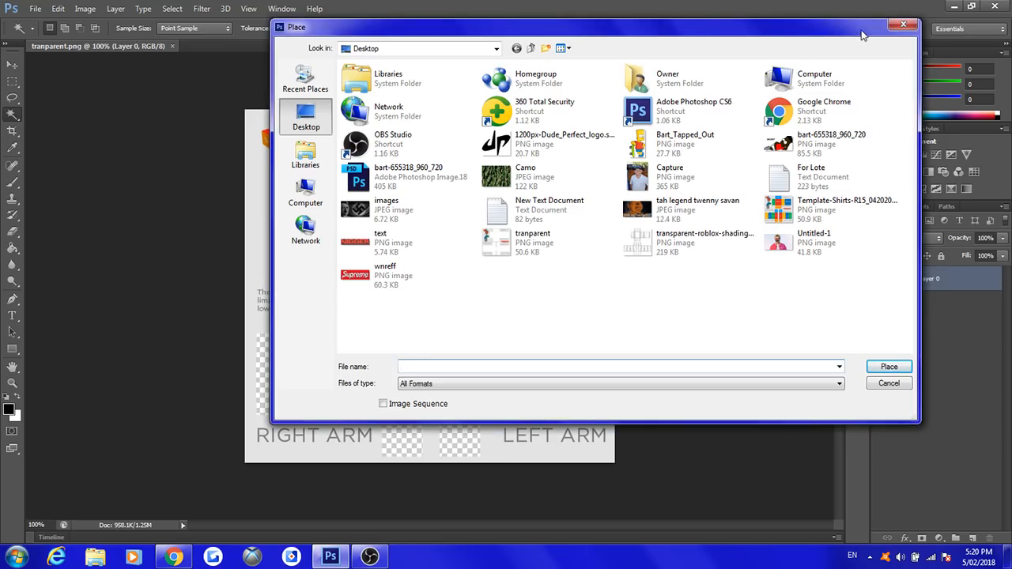
left_click(34, 9)
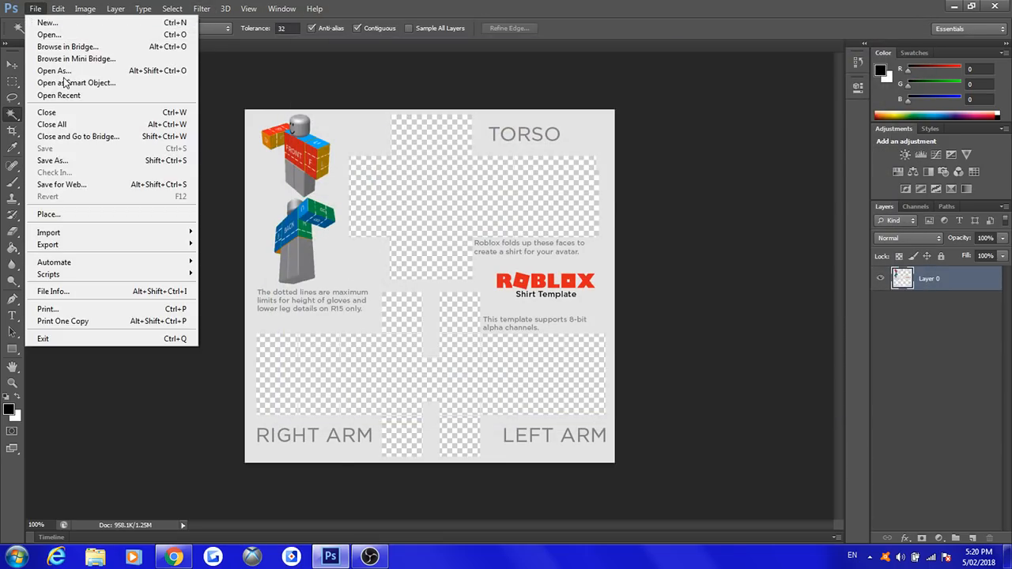
left_click(48, 213)
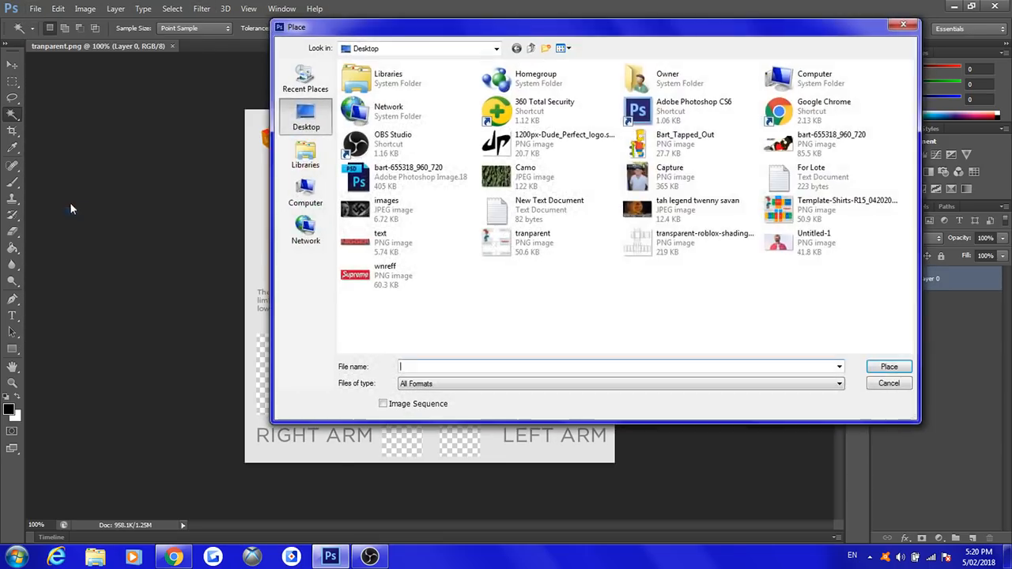
left_click(526, 176)
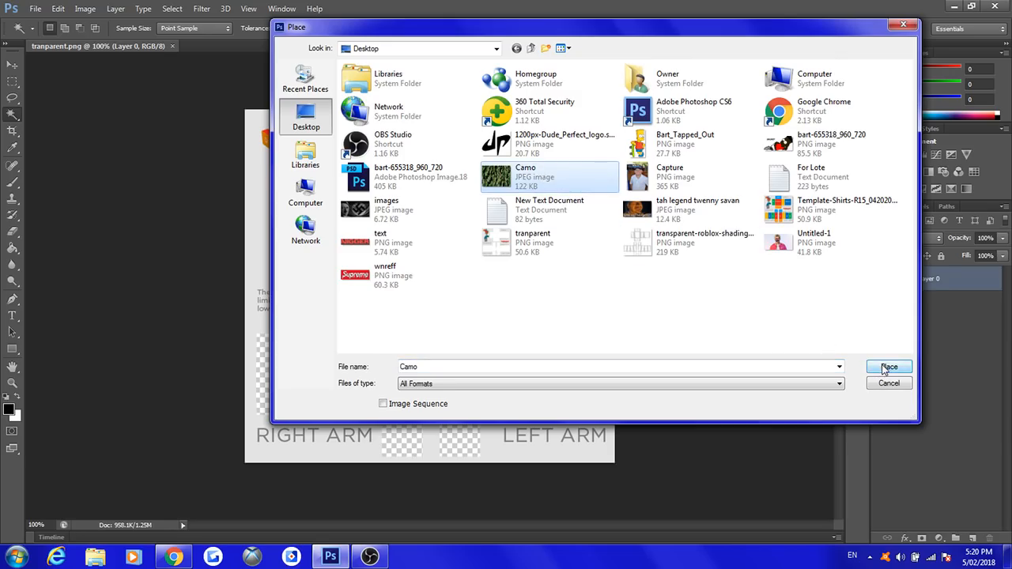
left_click(889, 367)
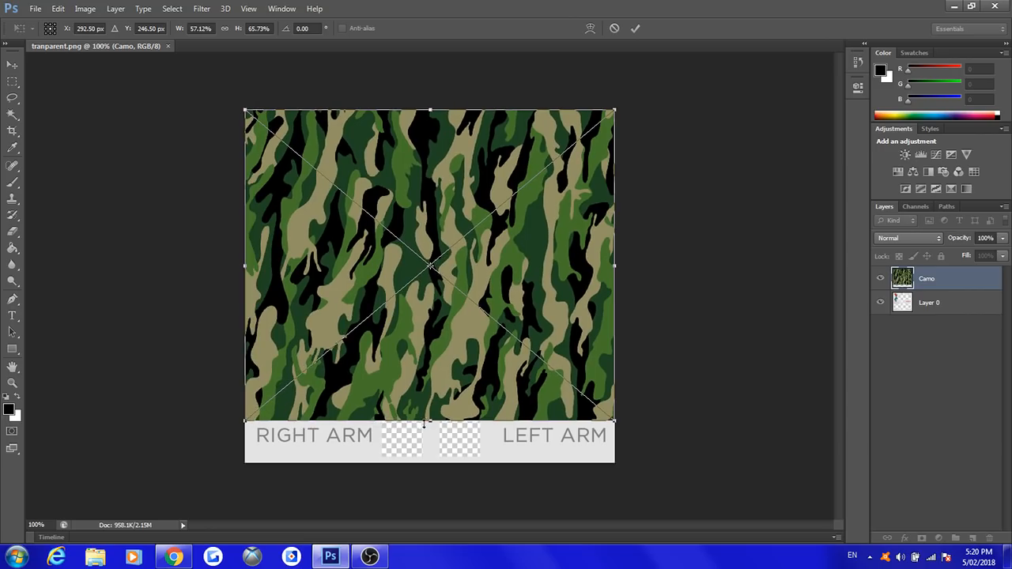
Step: Resize the placed Camo layer to fit the shirt panels and commit it
left_click_drag(430, 423, 429, 434)
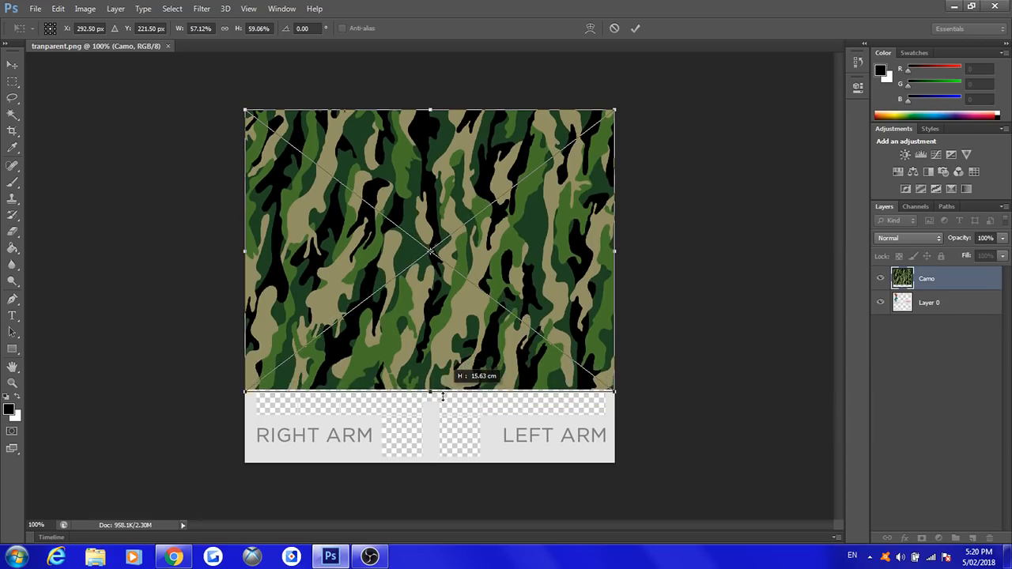
left_click_drag(431, 394, 441, 403)
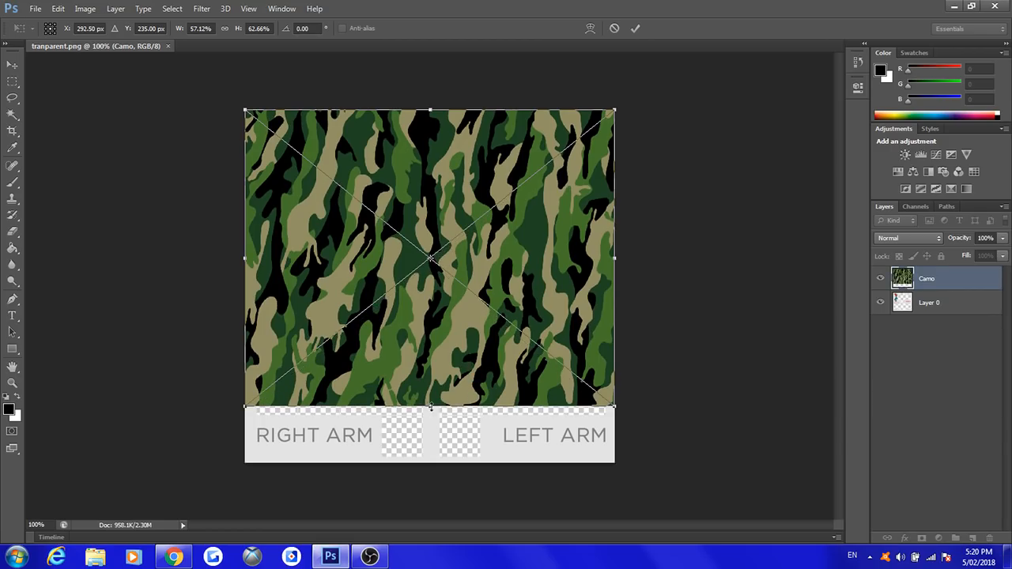
left_click_drag(430, 407, 430, 403)
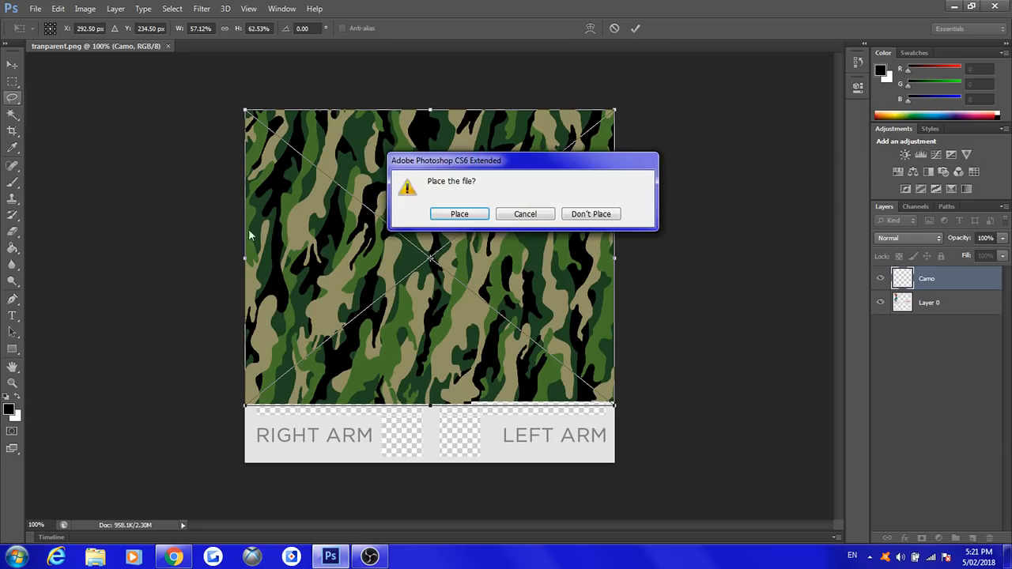
left_click(458, 214)
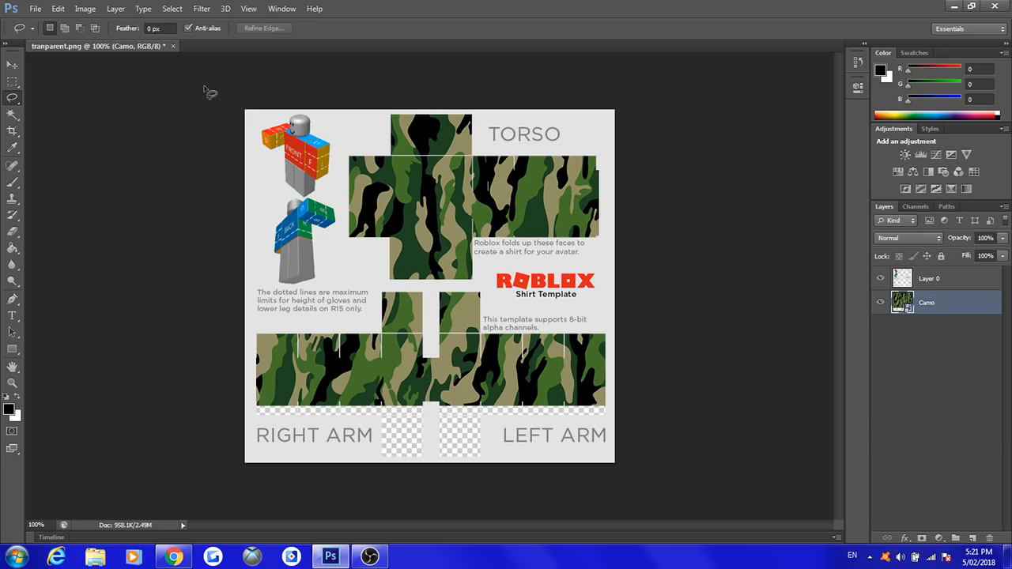
Step: Place transparent-roblox-shading-template and scale it to fit the shirt template
left_click(35, 9)
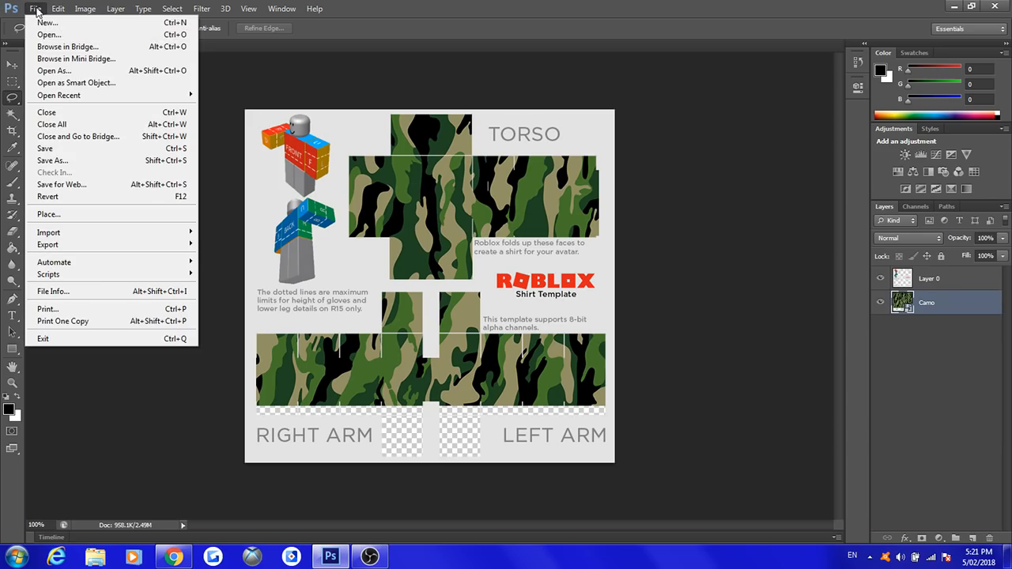
mouse_move(87, 214)
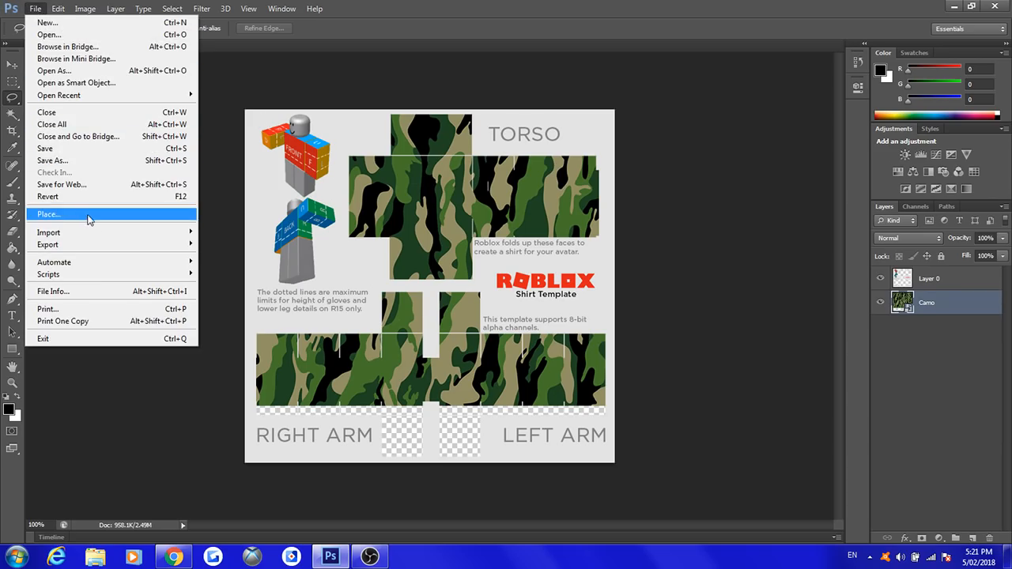
left_click(48, 214)
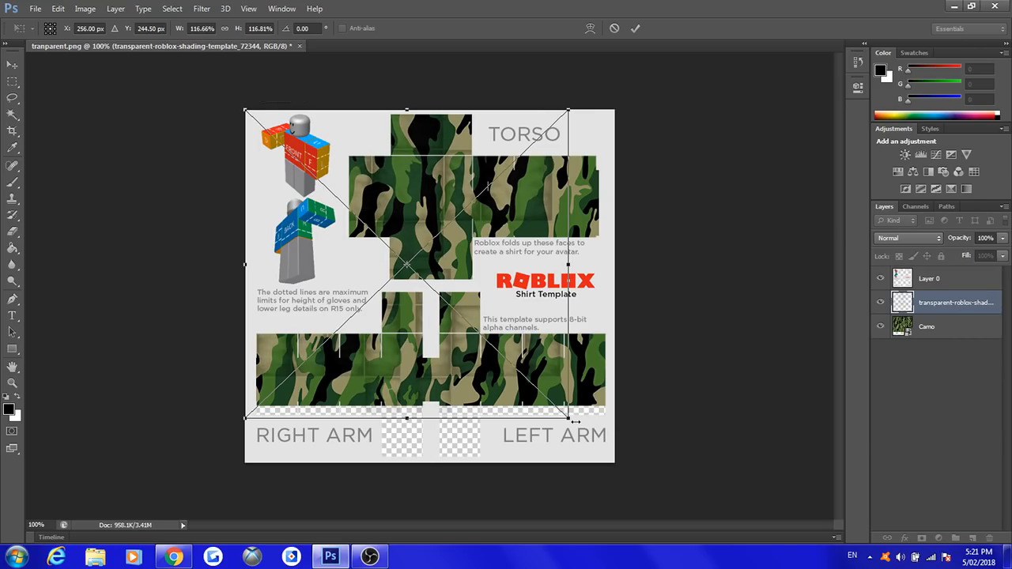
left_click_drag(570, 419, 615, 467)
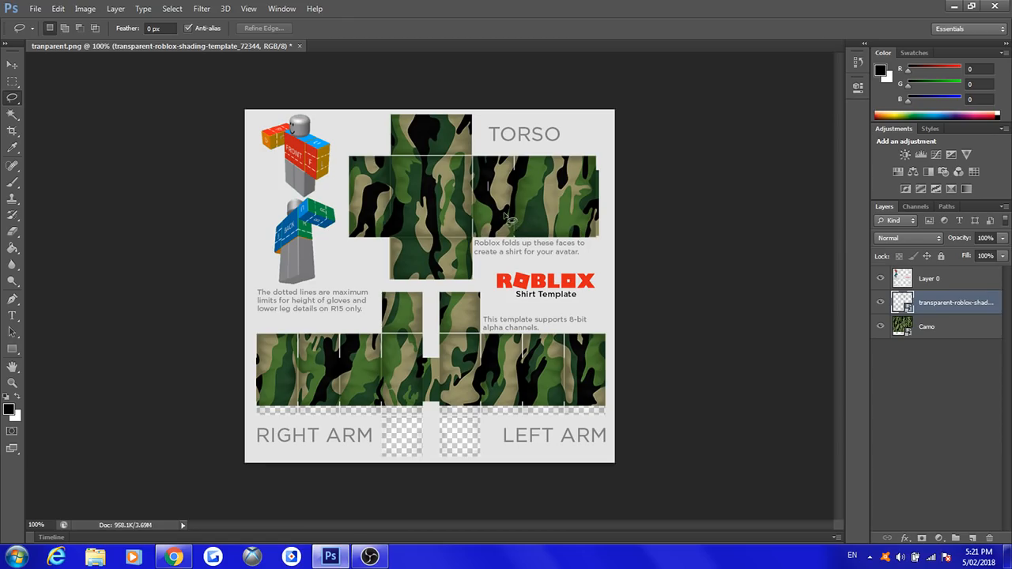
Step: Marquee-select a chest band across the torso and set the foreground colour to #000000
left_click(12, 81)
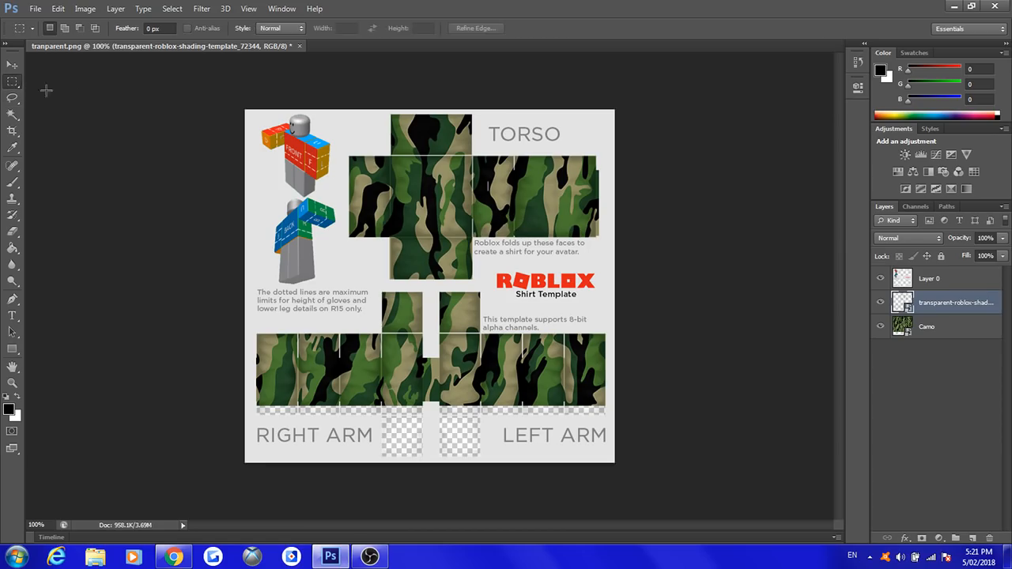
mouse_move(484, 333)
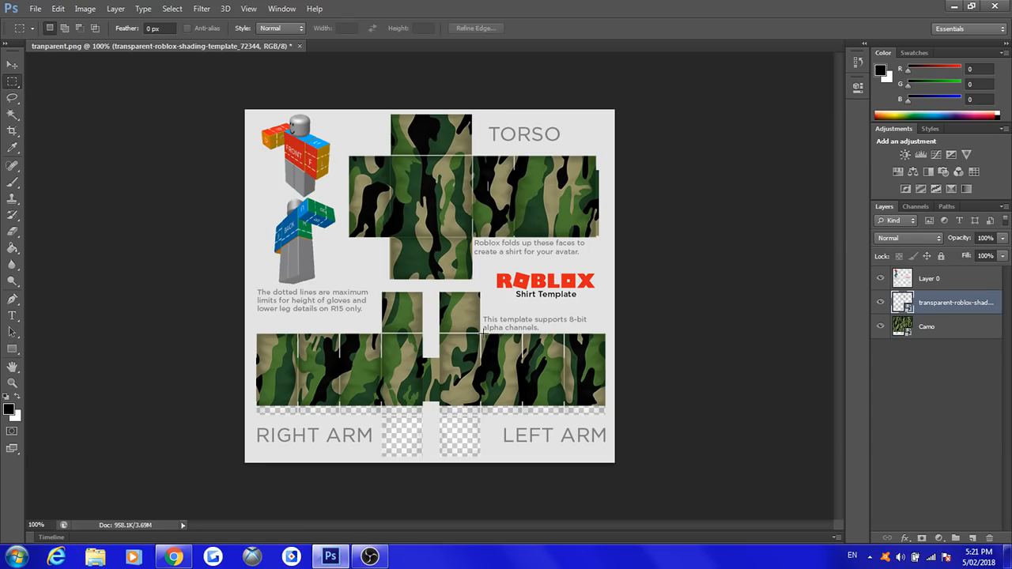
mouse_move(344, 186)
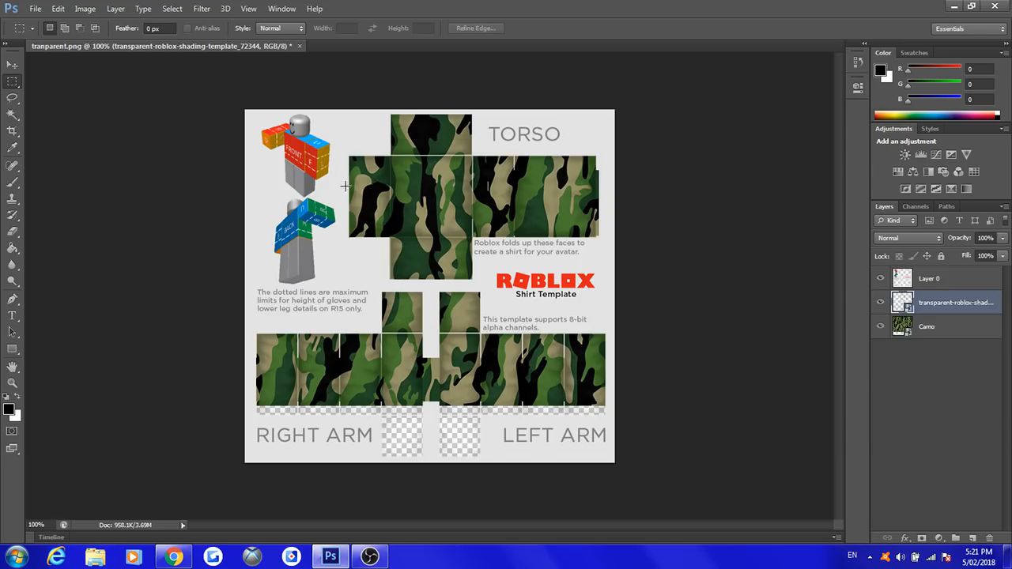
mouse_move(346, 183)
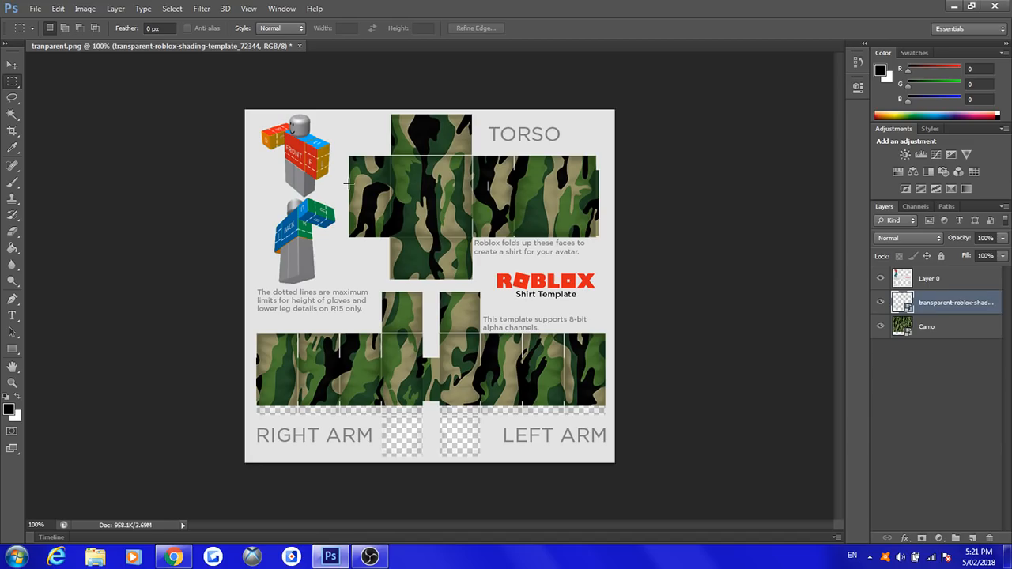
left_click_drag(348, 180, 470, 214)
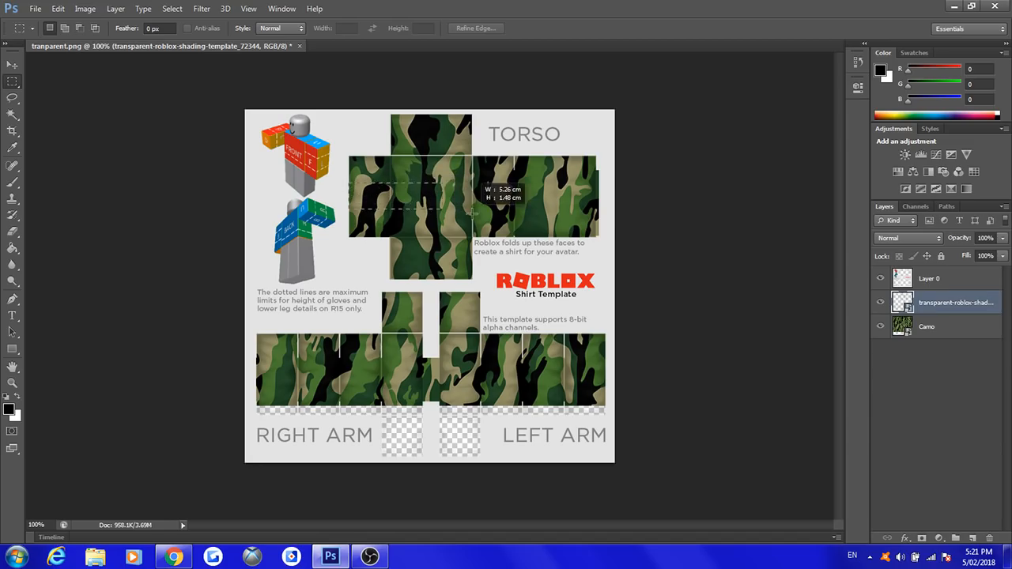
left_click_drag(471, 212, 599, 237)
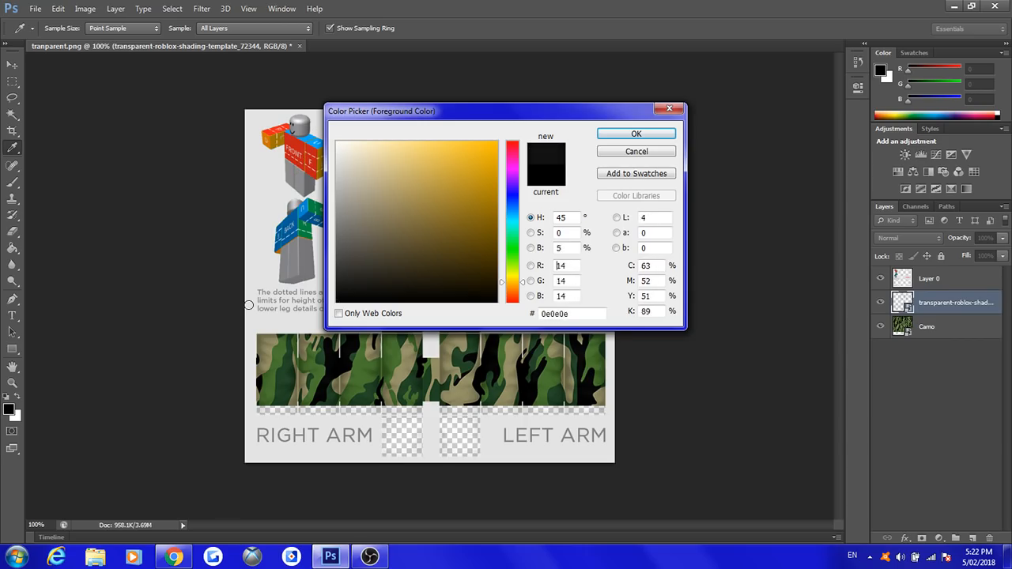
left_click(265, 262)
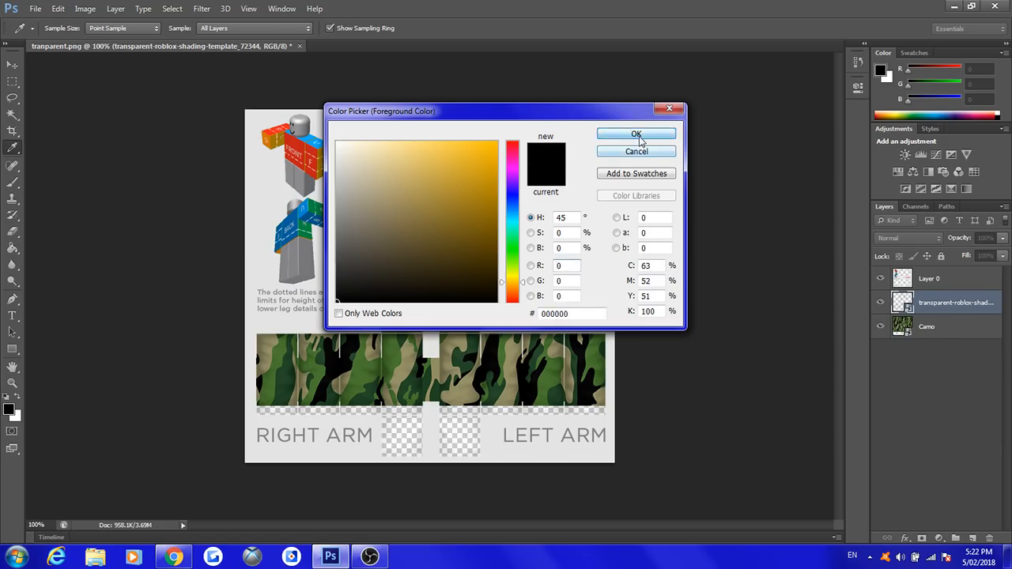
left_click(637, 134)
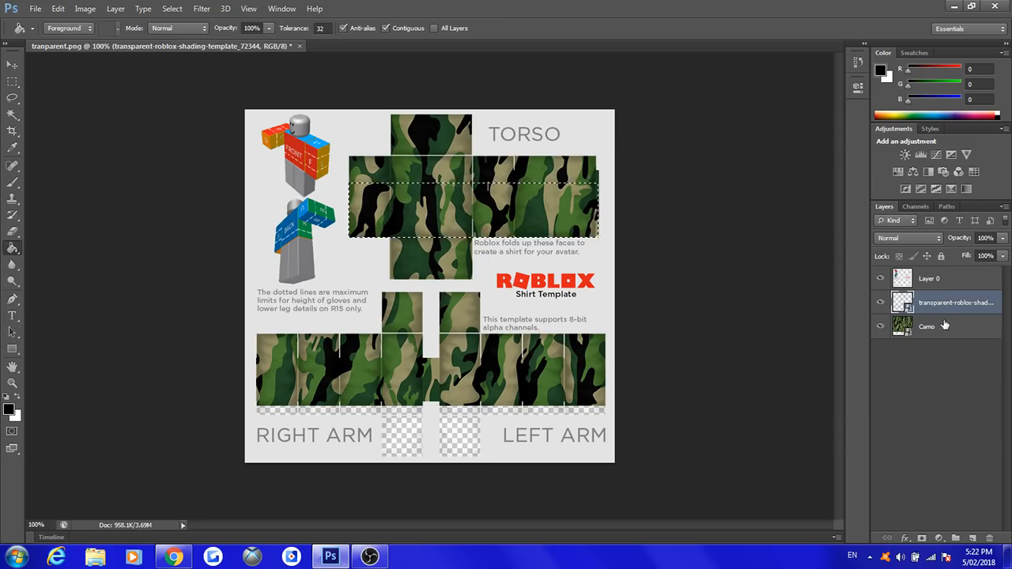
Step: Select the Camo layer and fill the torso chest band with solid black
left_click(926, 326)
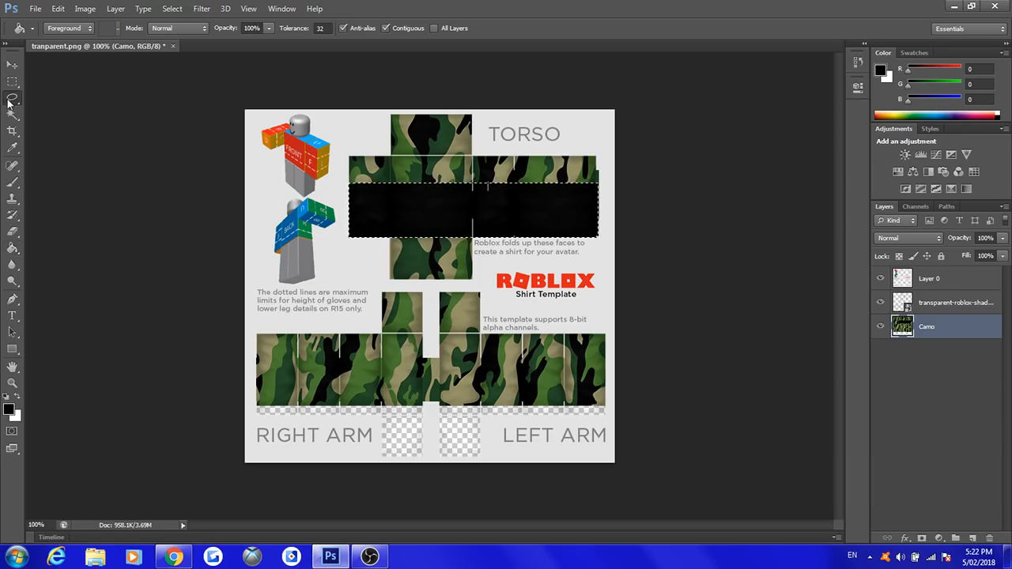
Step: Draw an elliptical selection over the top of the front torso, above the band
left_click(13, 98)
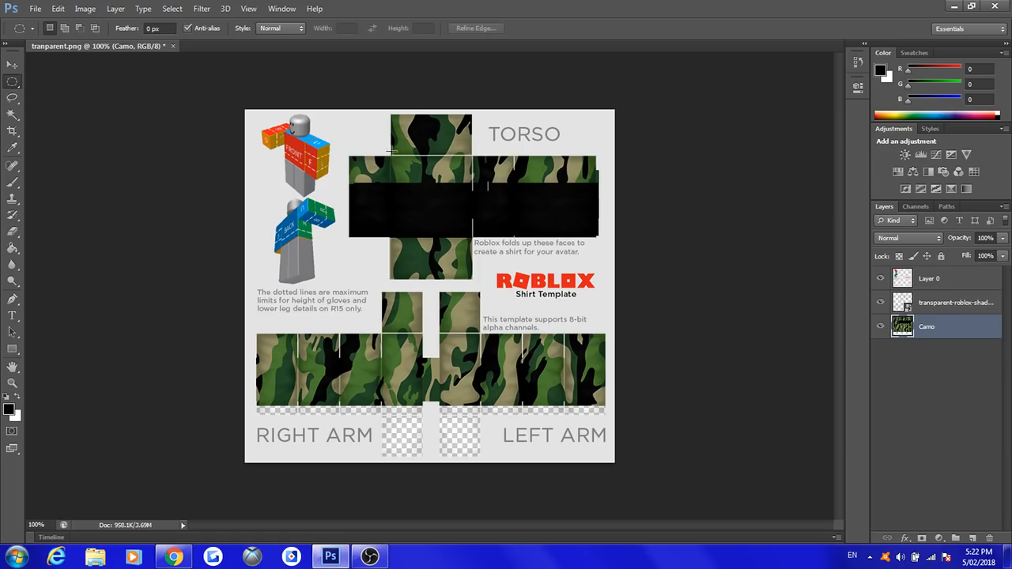
mouse_move(471, 157)
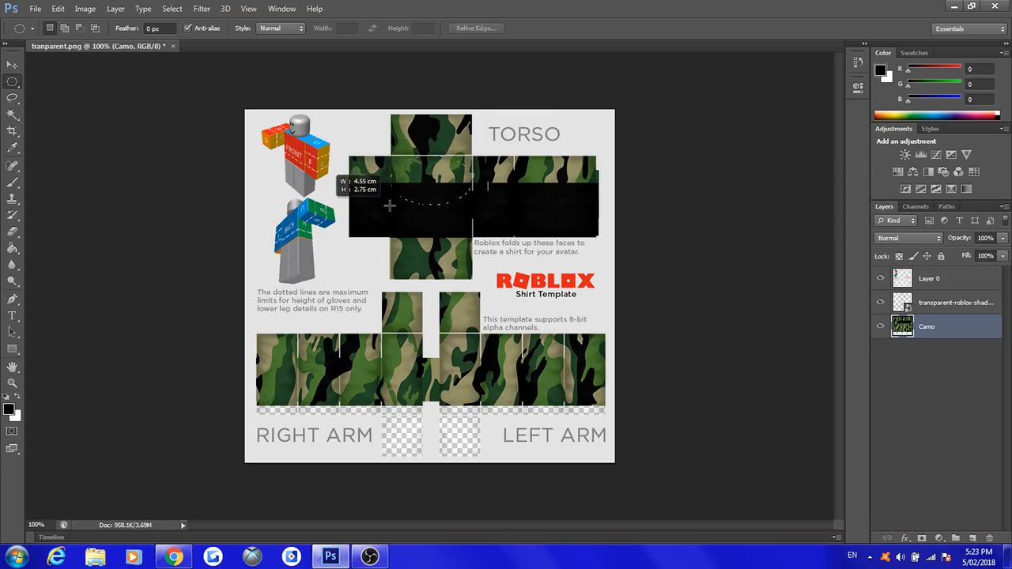
left_click_drag(392, 170, 443, 217)
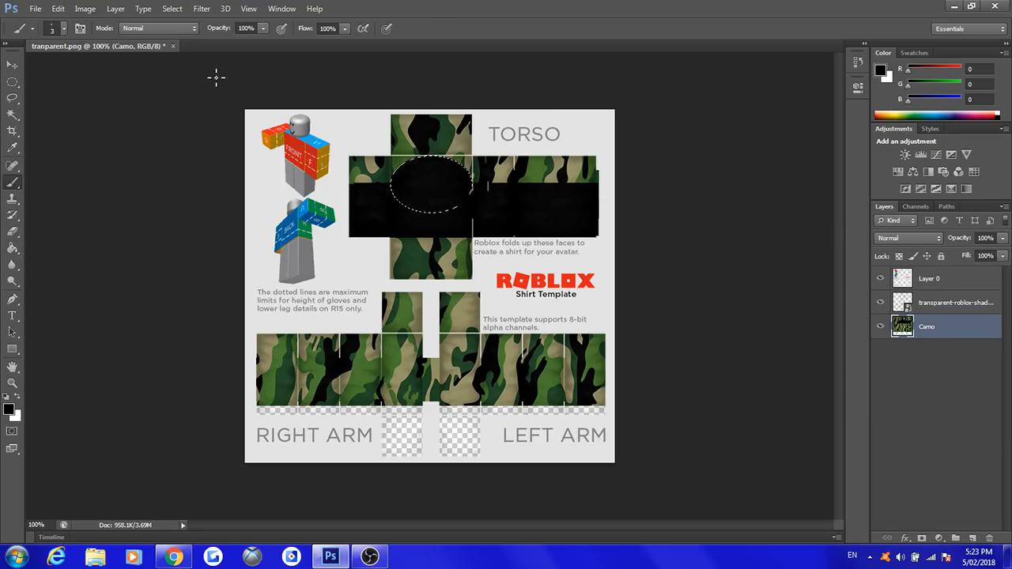
Step: Copy the black oval onto its own layer and apply its transform
left_click(62, 29)
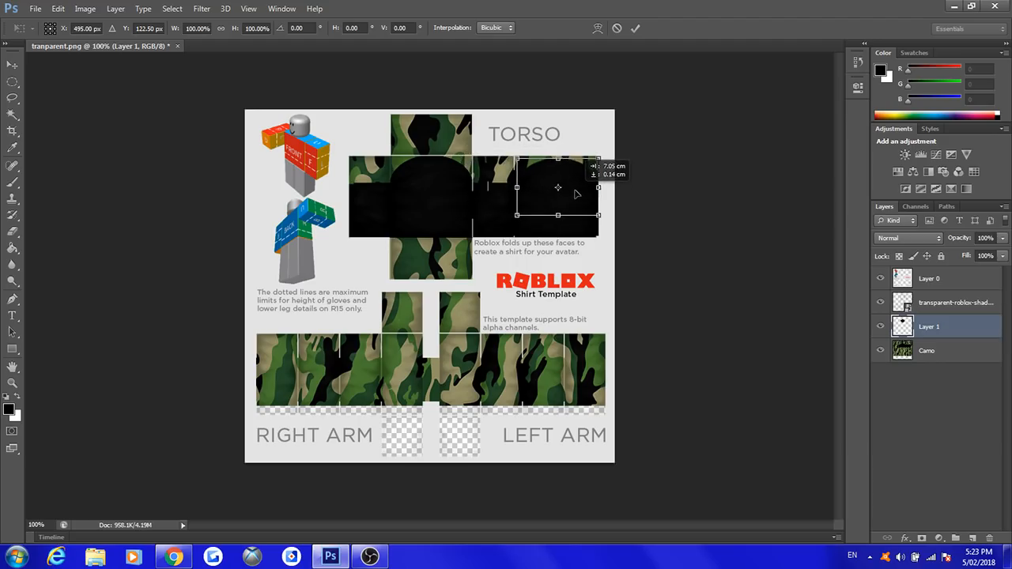
left_click_drag(558, 188, 555, 186)
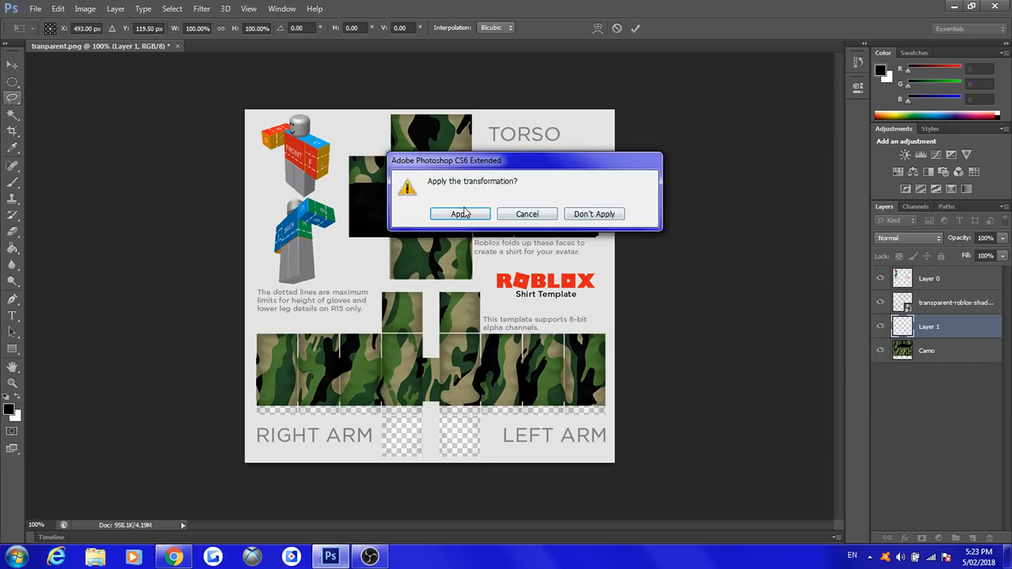
left_click(460, 214)
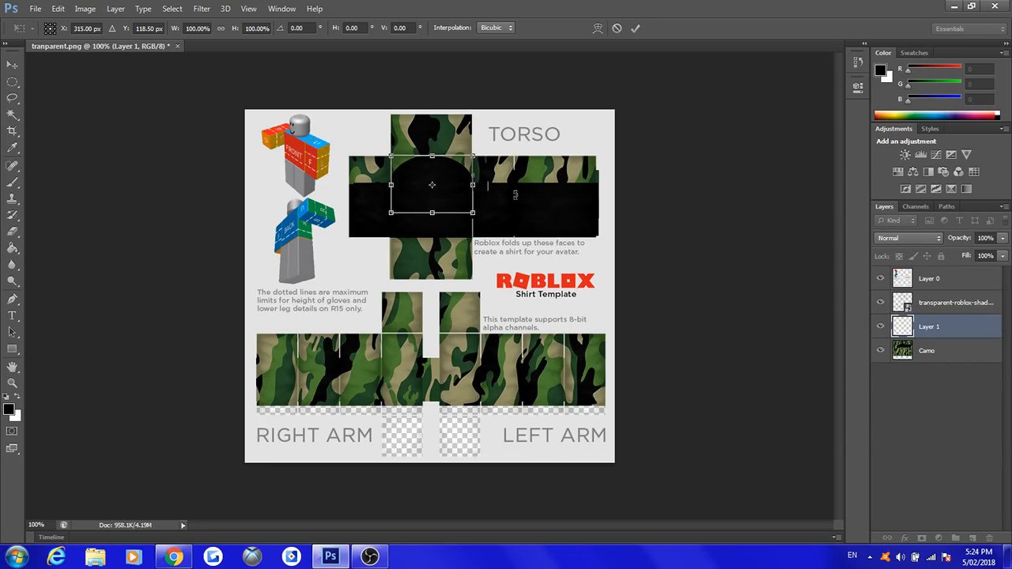
Step: Drag the copied black shape rightward onto the back torso panel
left_click_drag(432, 185, 449, 185)
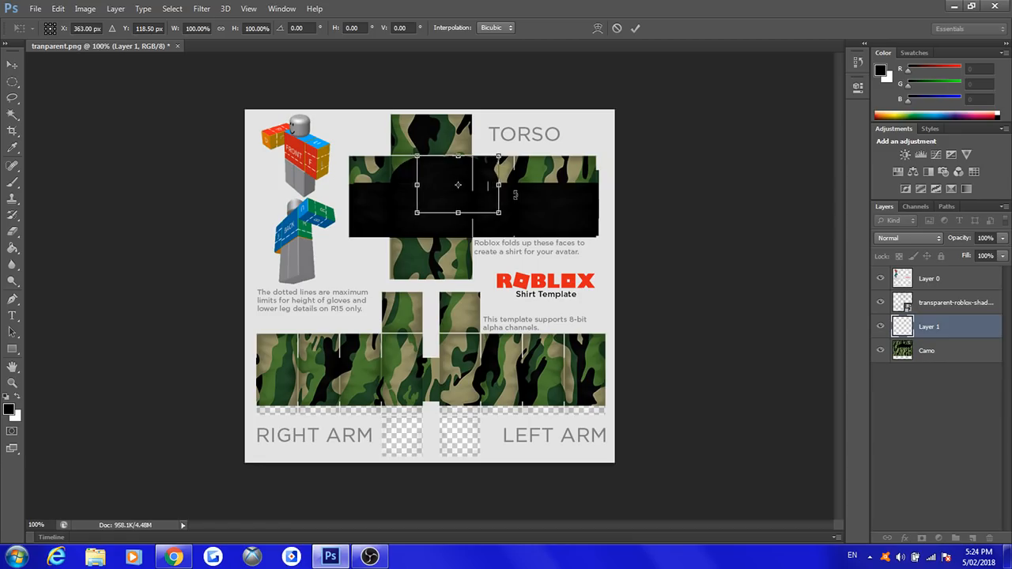
left_click_drag(457, 185, 498, 185)
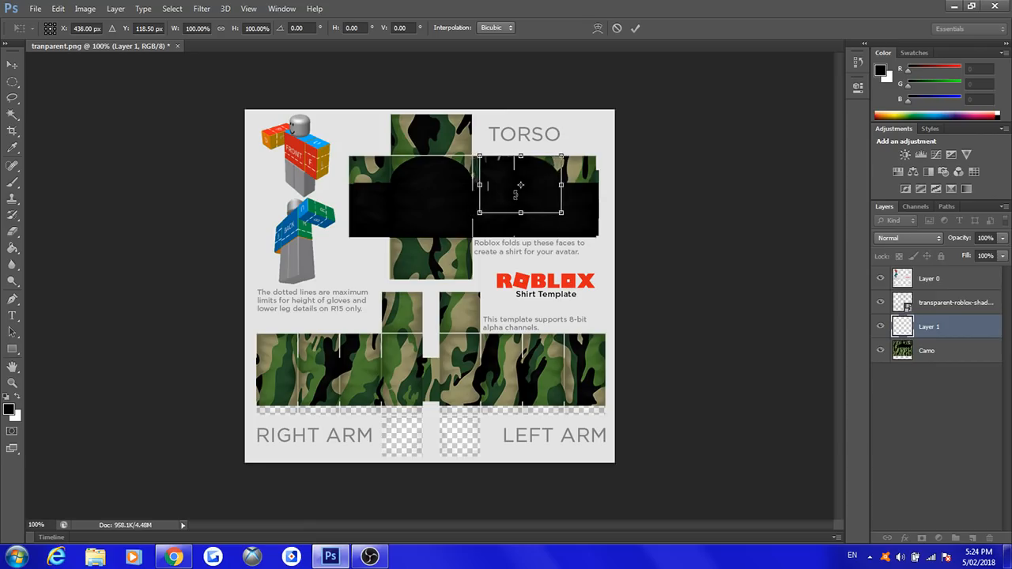
left_click_drag(520, 185, 543, 185)
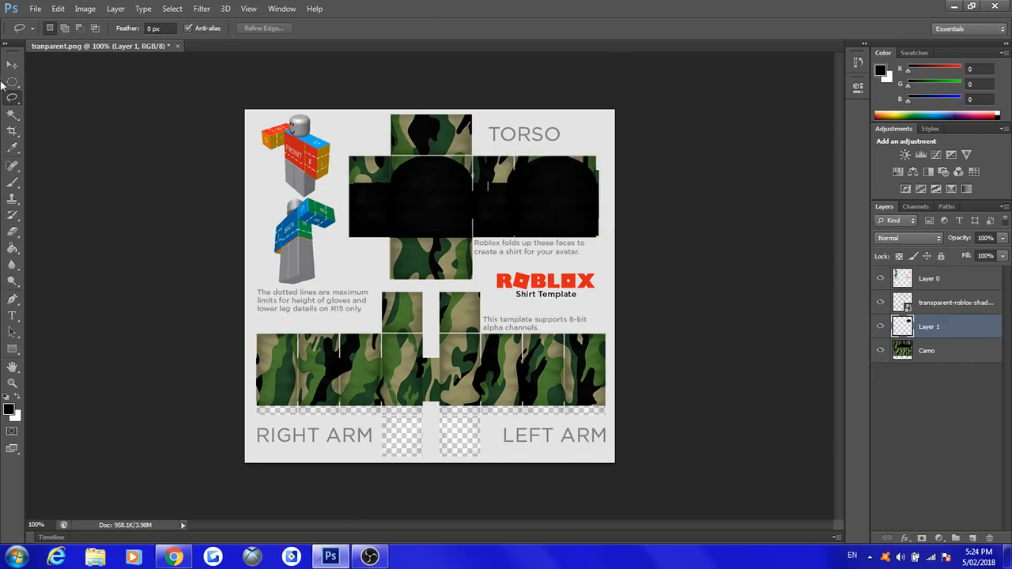
Step: Pick the Elliptical Marquee Tool from the marquee tool flyout
left_click(13, 83)
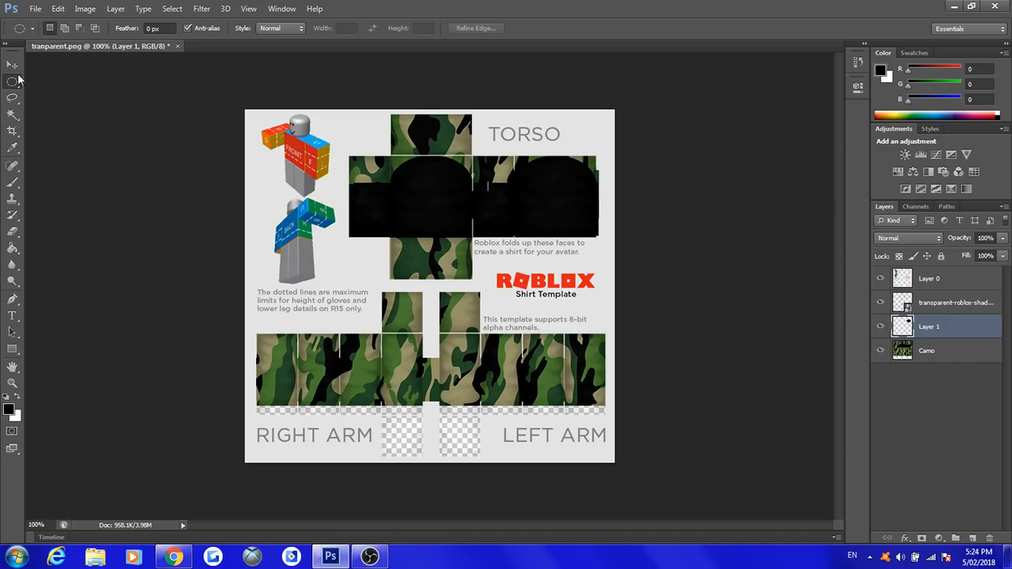
left_click(13, 81)
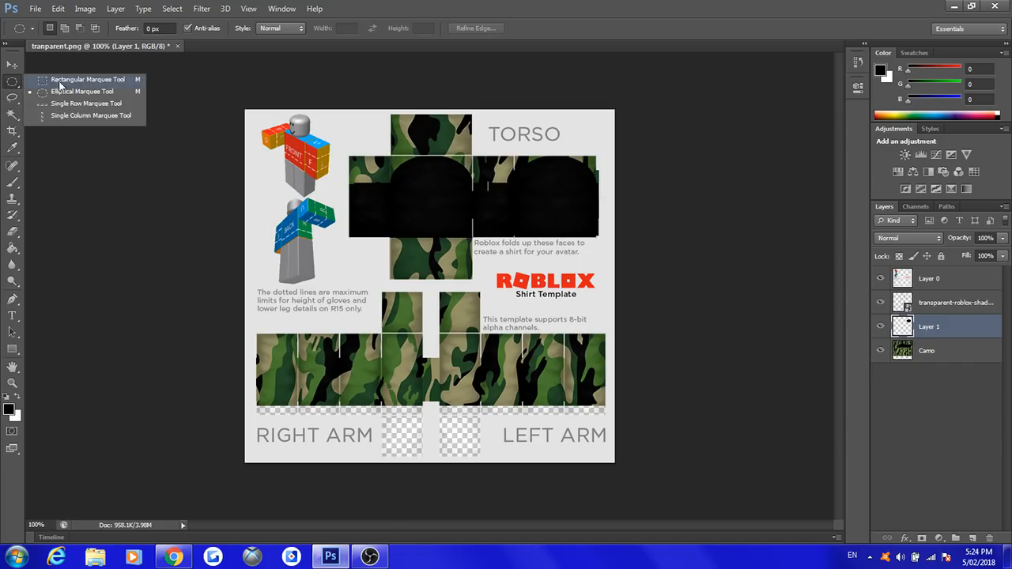
mouse_move(82, 91)
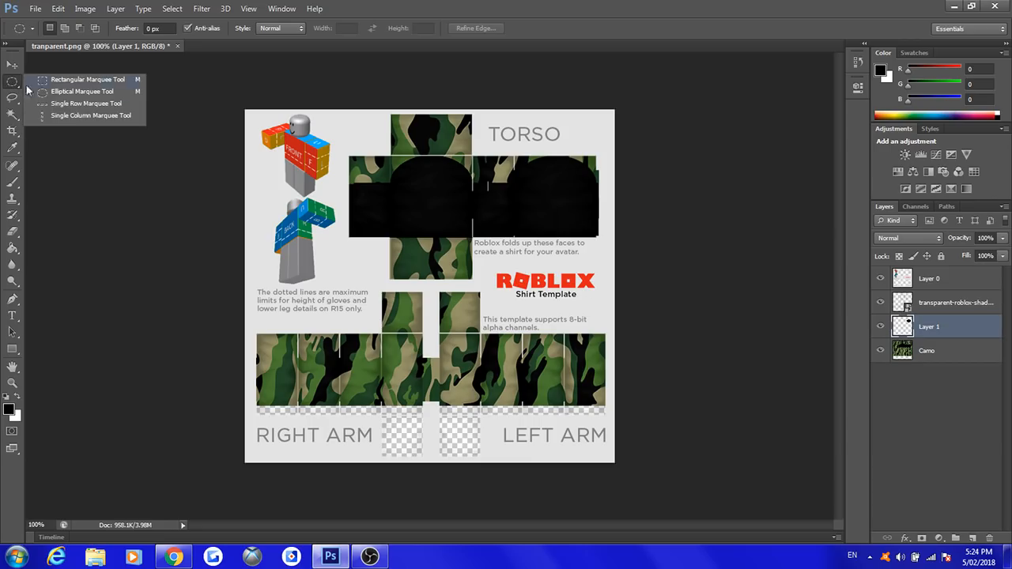
mouse_move(82, 91)
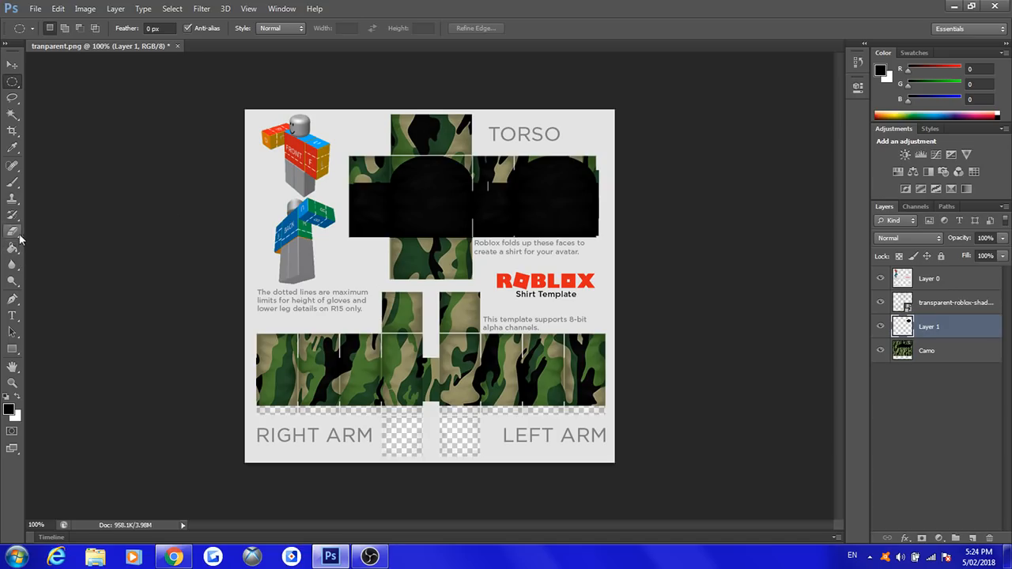
Step: Reset the fill tool to Paint Bucket, return to Elliptical Marquee, and activate Camo layer
left_click(13, 245)
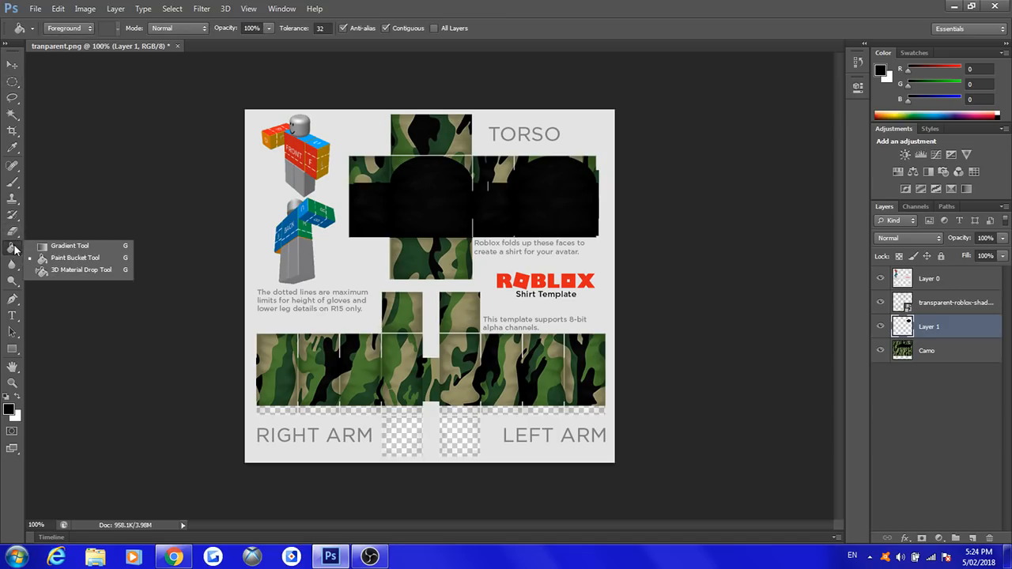
left_click(69, 245)
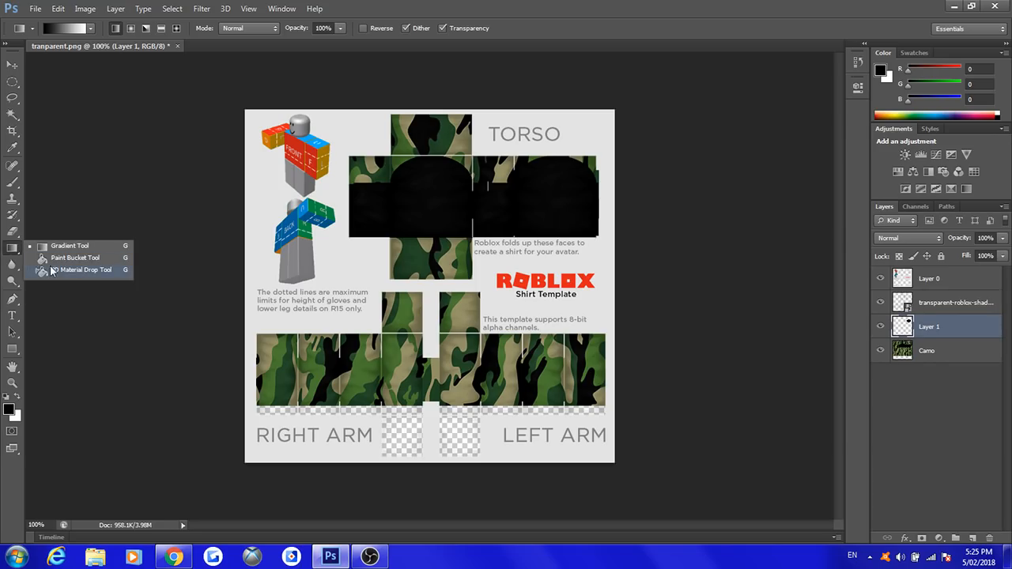
left_click(75, 257)
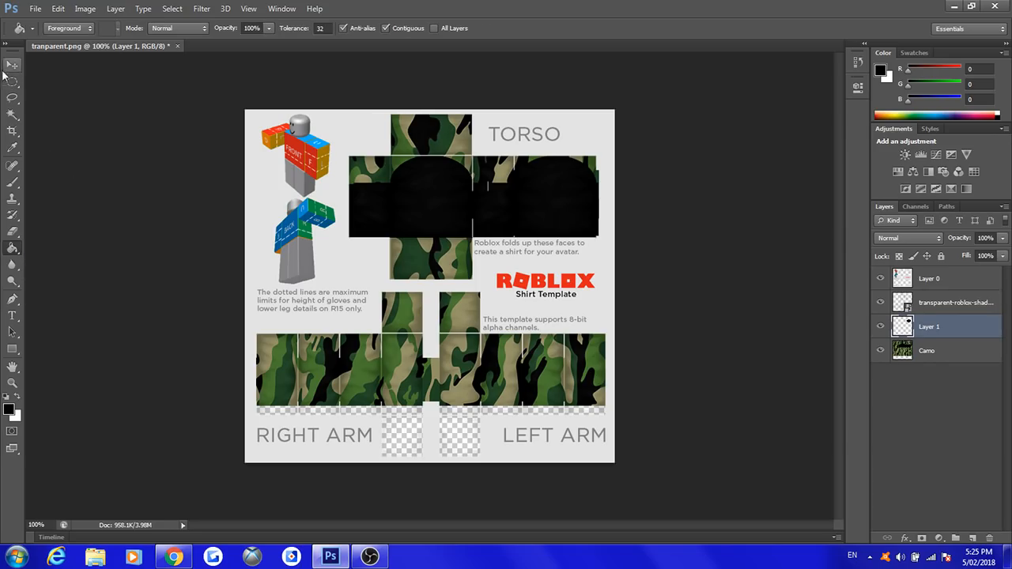
left_click(12, 82)
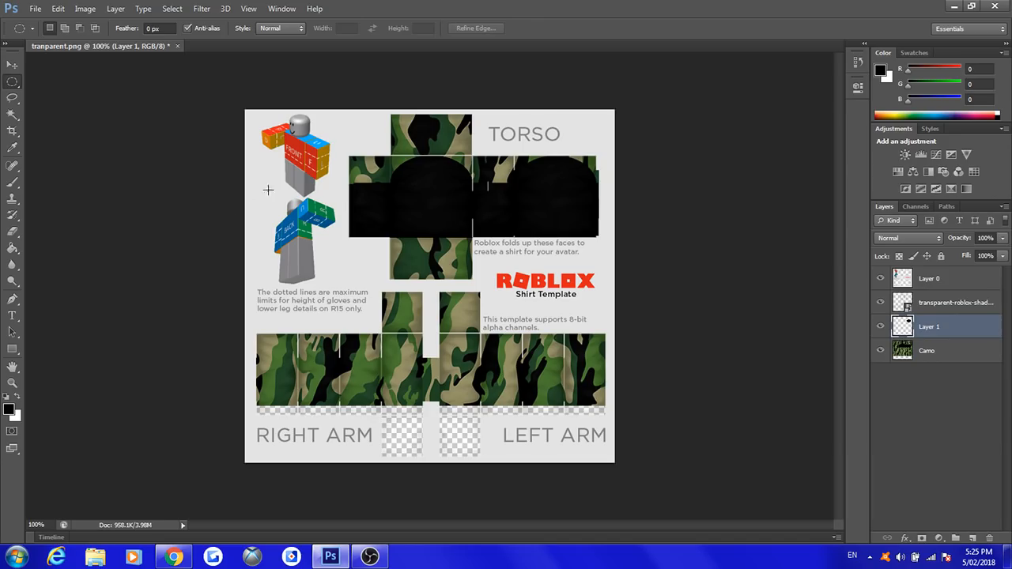
mouse_move(37, 55)
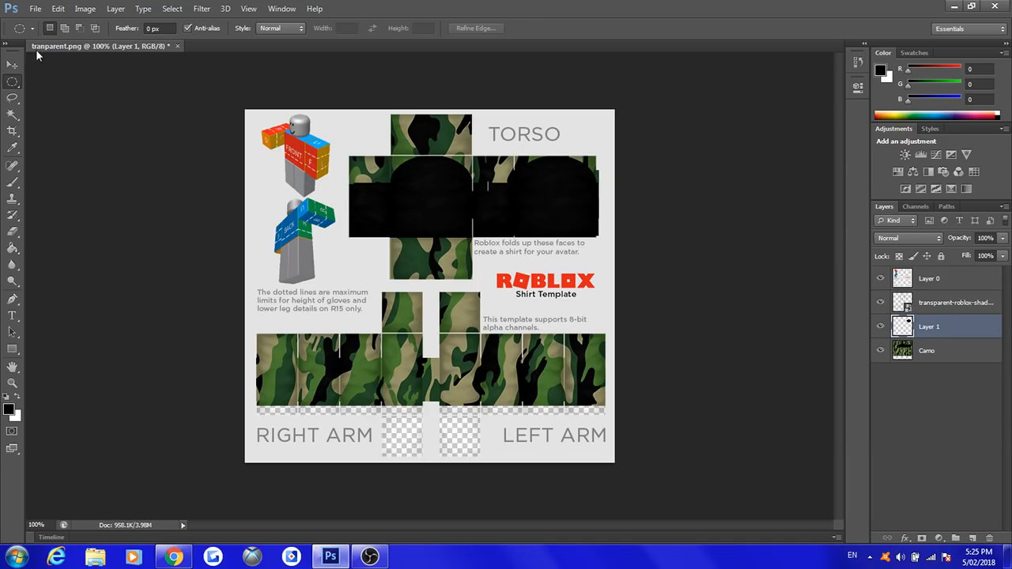
mouse_move(472, 169)
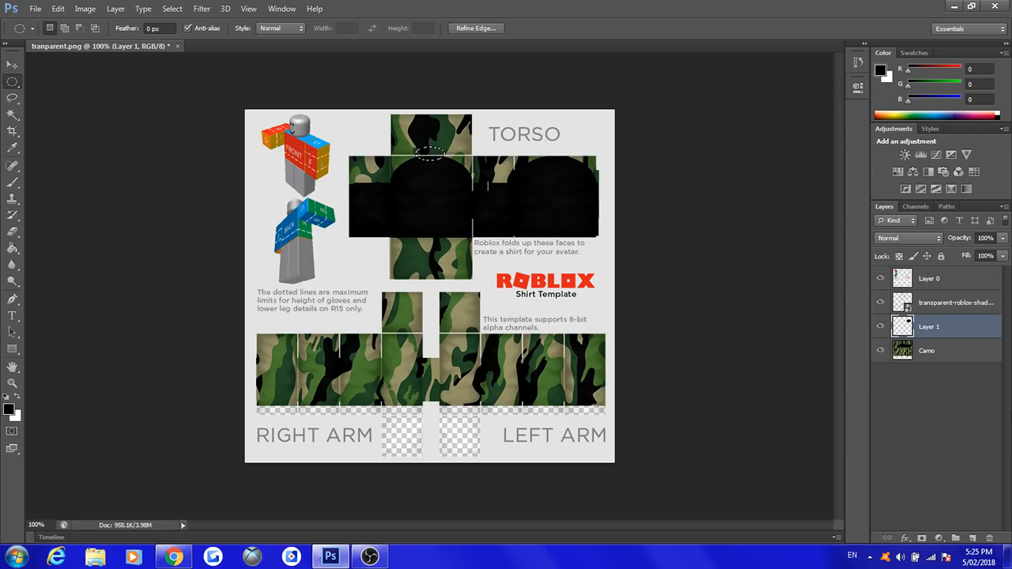
left_click(926, 350)
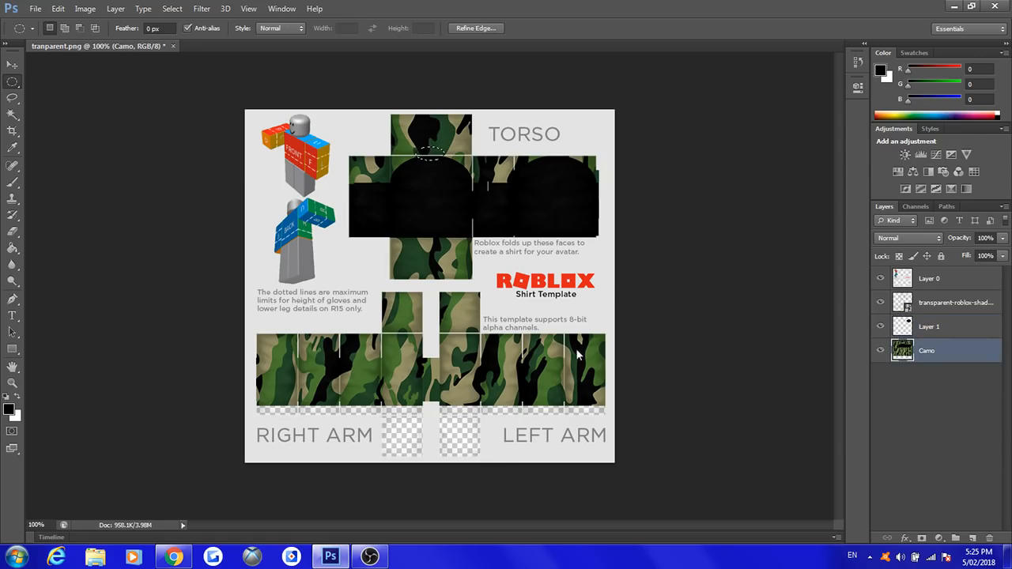
mouse_move(737, 309)
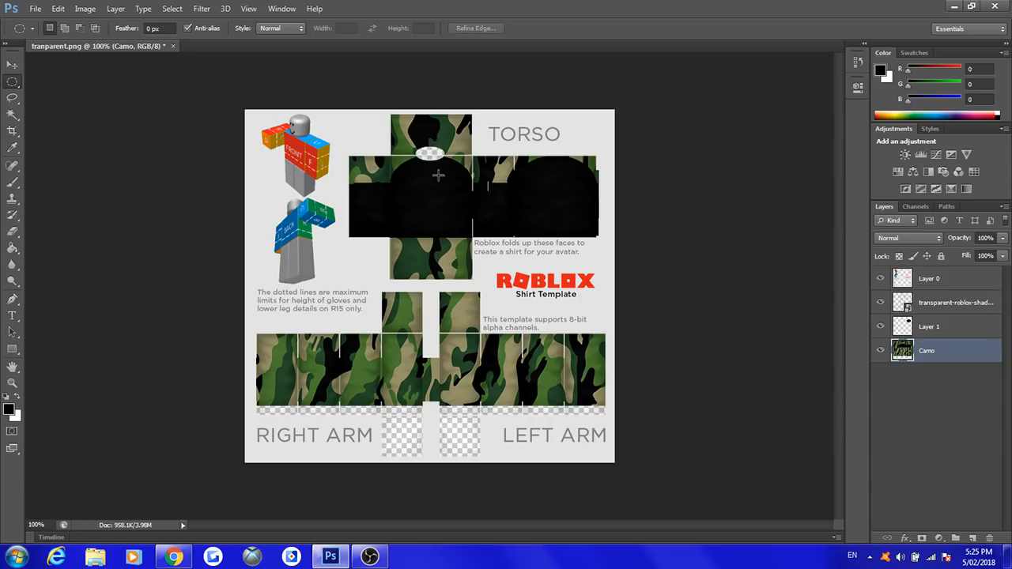
mouse_move(349, 277)
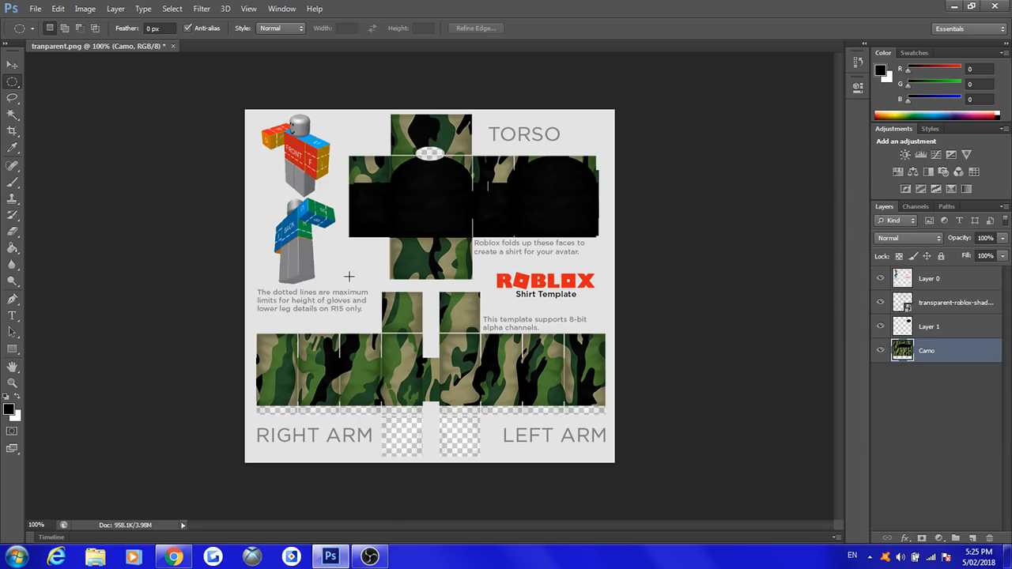
mouse_move(412, 333)
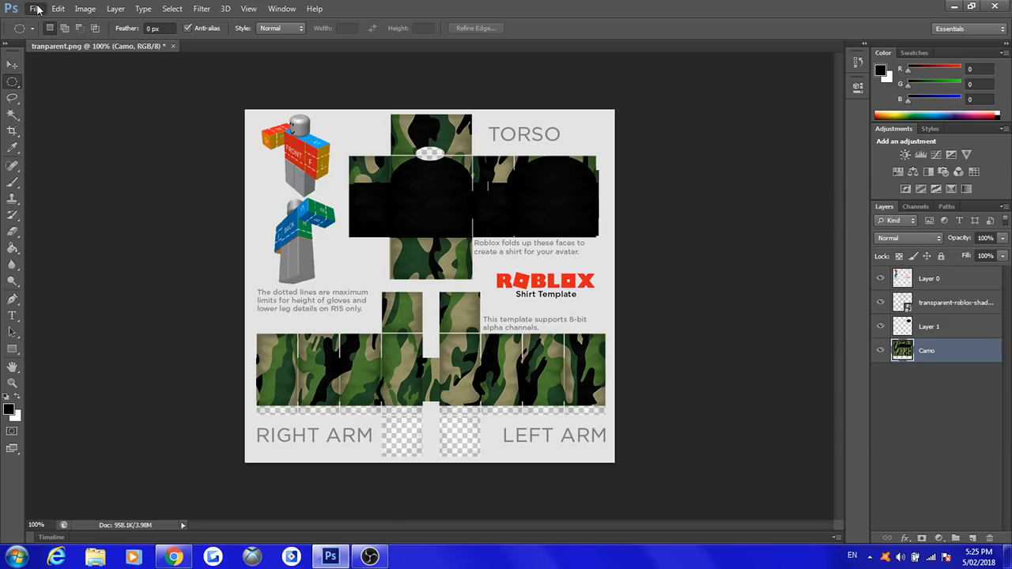
Step: Place the red Supreme logo image file into the document
left_click(36, 9)
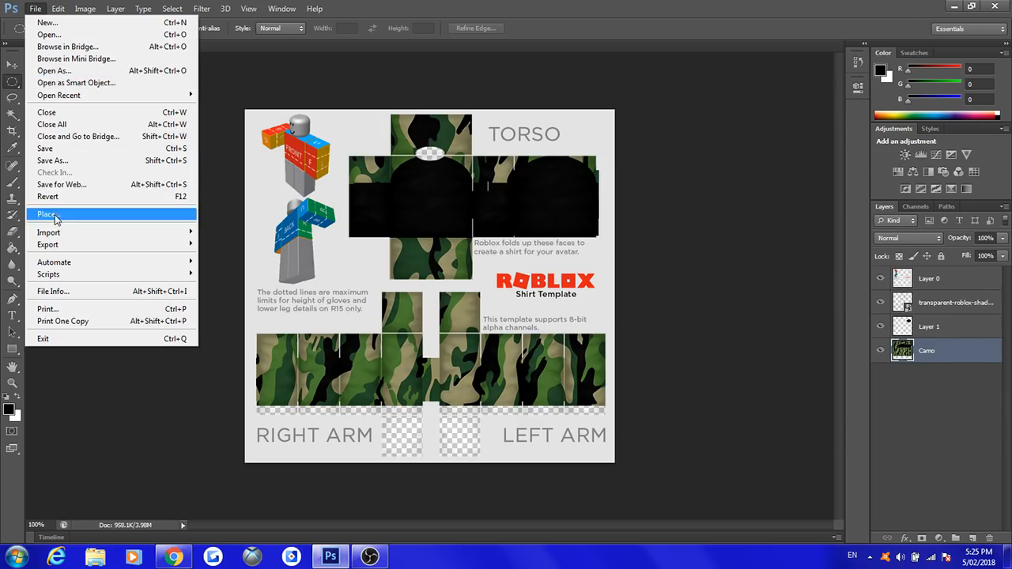
left_click(46, 214)
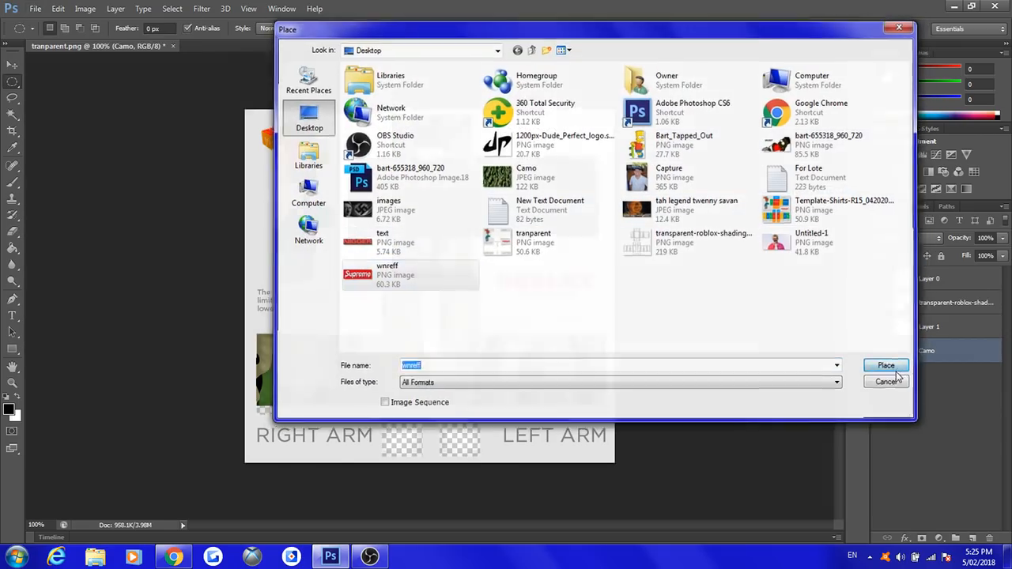
left_click(885, 365)
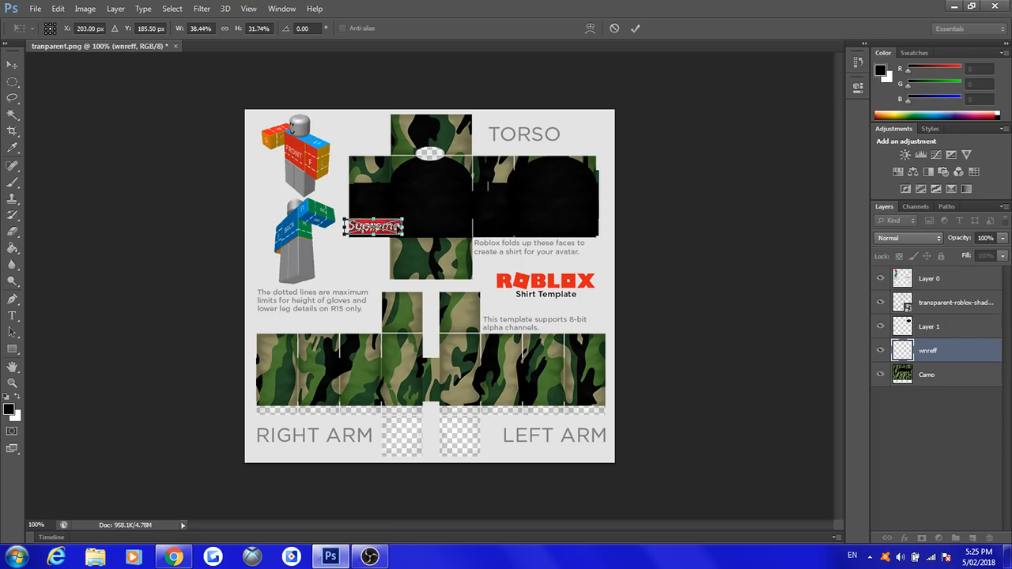
Step: Move the Supreme logo onto the upper chest band and commit the placement
left_click_drag(373, 228, 430, 193)
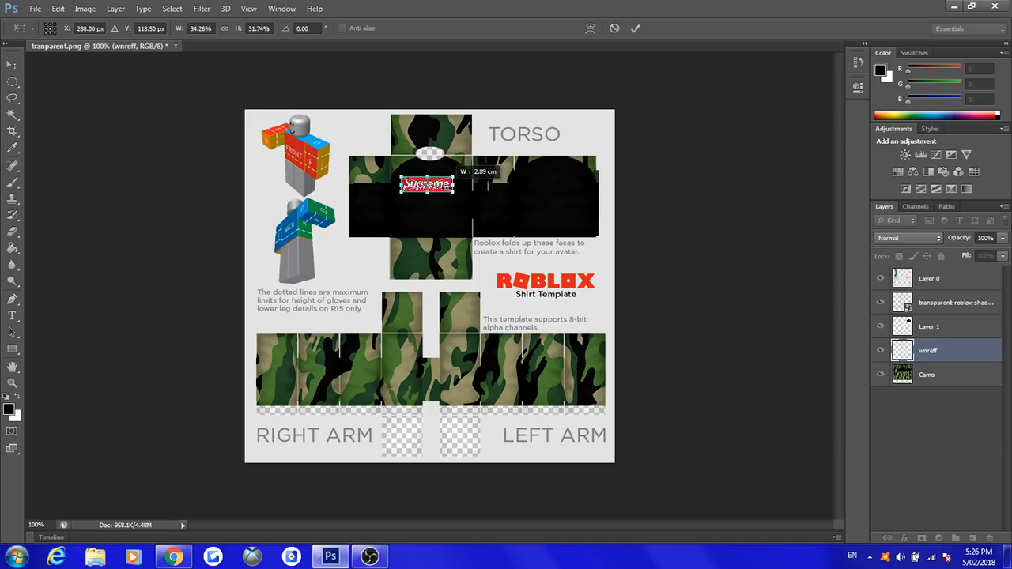
left_click_drag(428, 185, 433, 184)
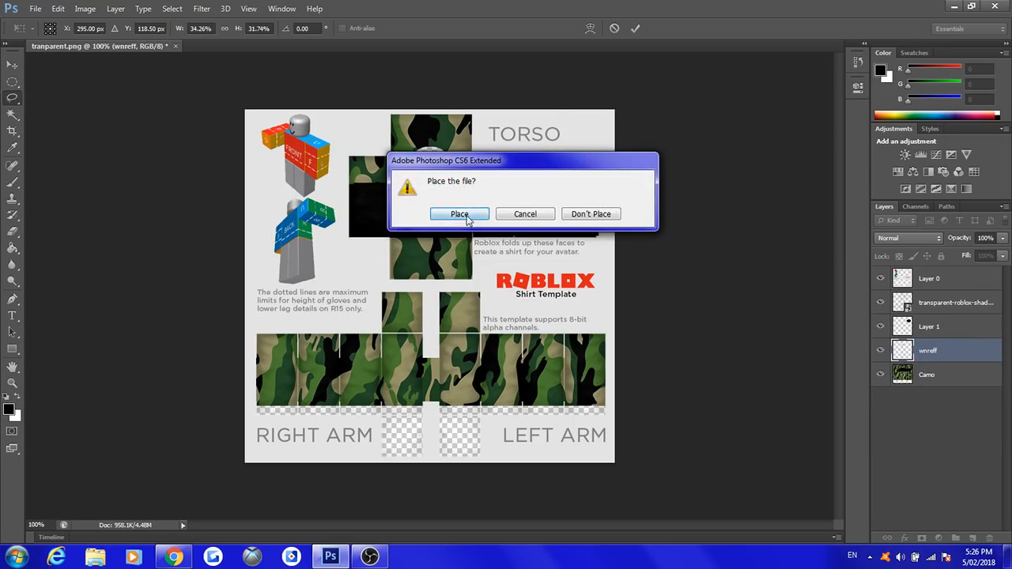
left_click(459, 213)
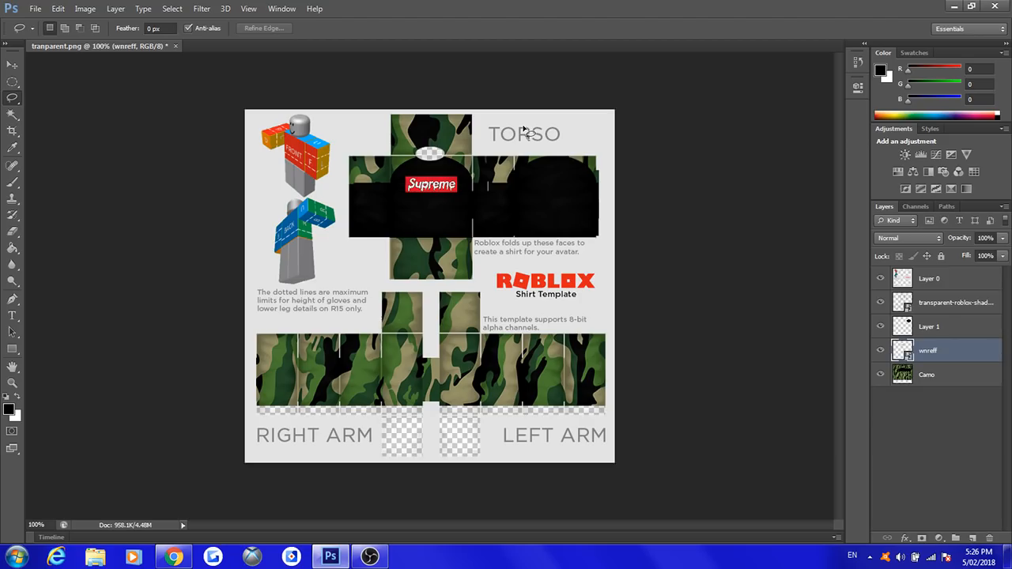
mouse_move(522, 261)
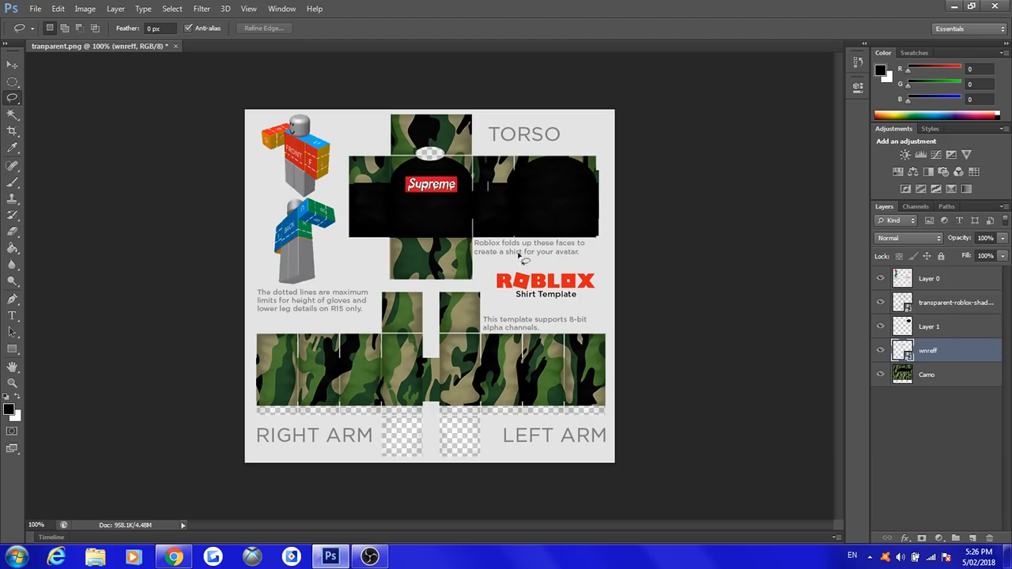
mouse_move(529, 197)
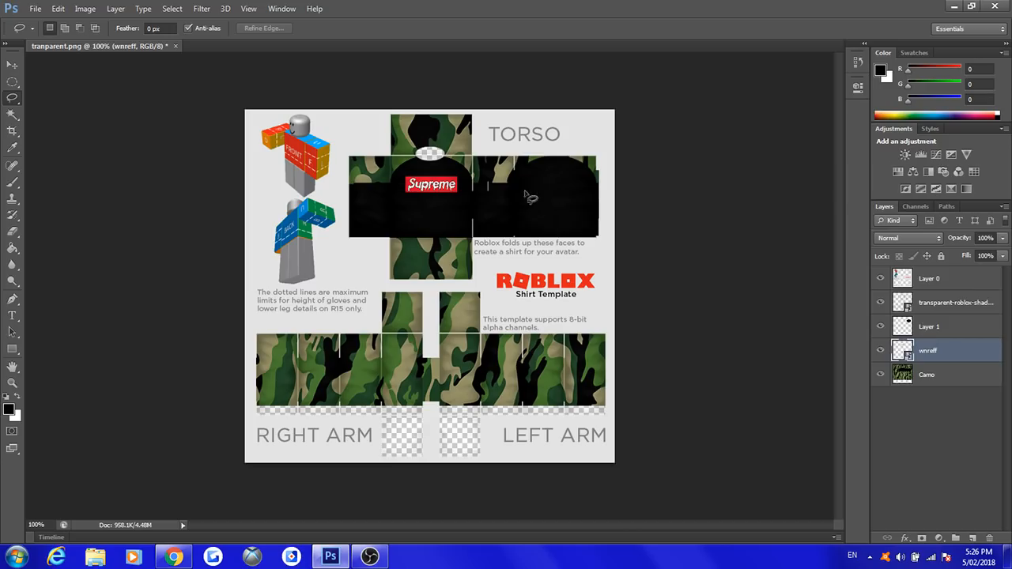
mouse_move(461, 207)
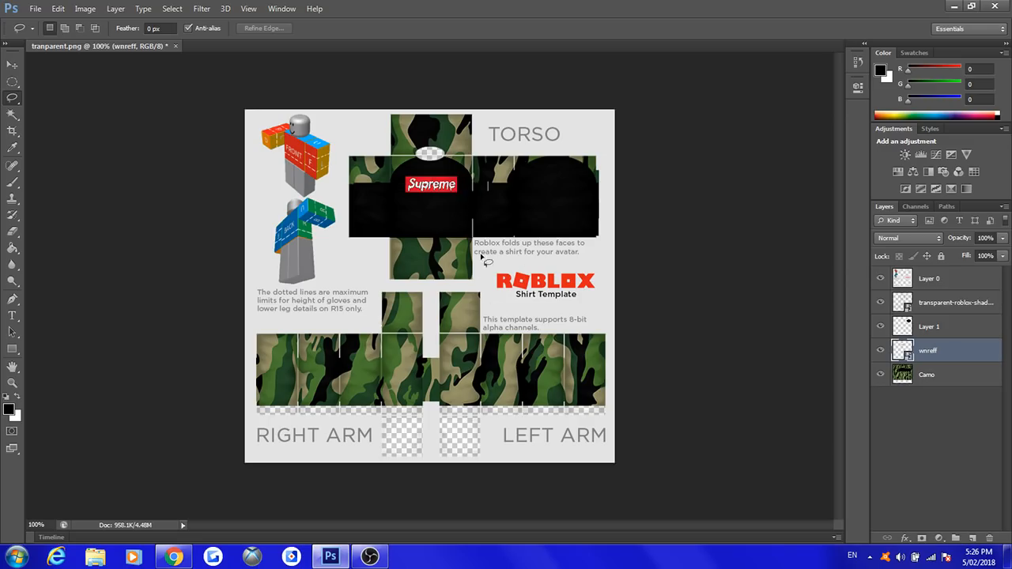
mouse_move(433, 226)
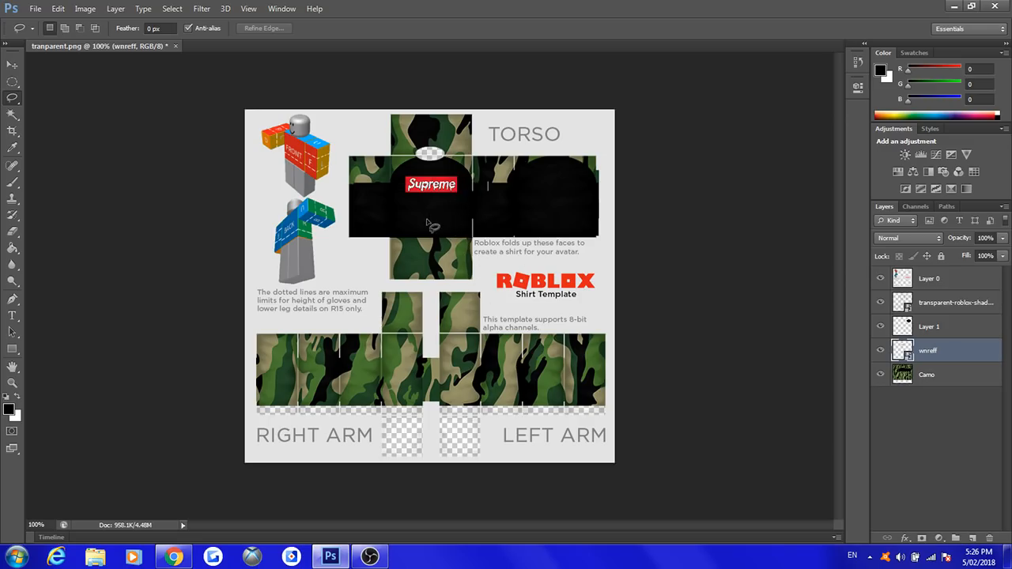
Step: Save a copy of the template as a PNG named 'Camo Suprm'
left_click(34, 9)
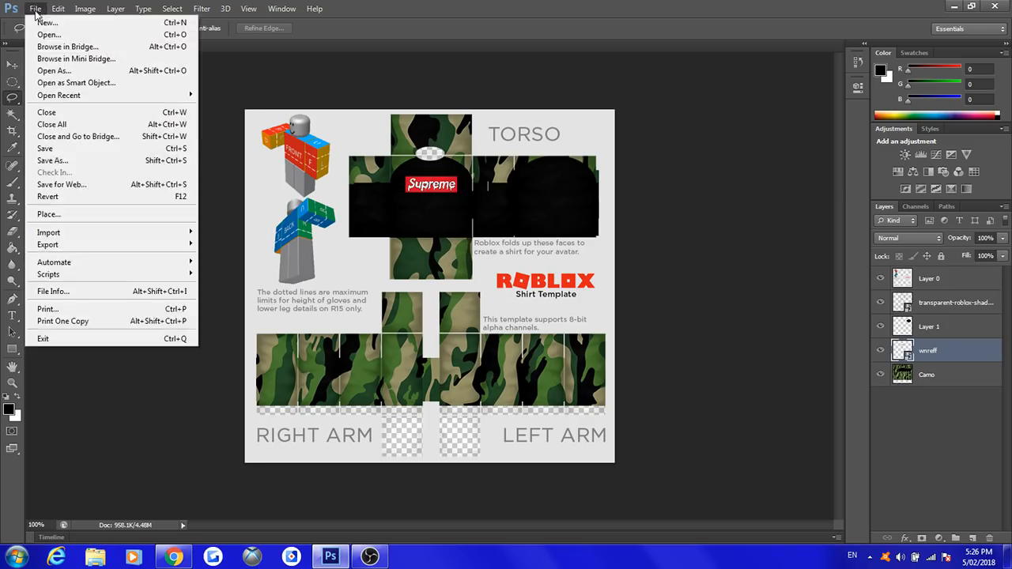
mouse_move(52, 161)
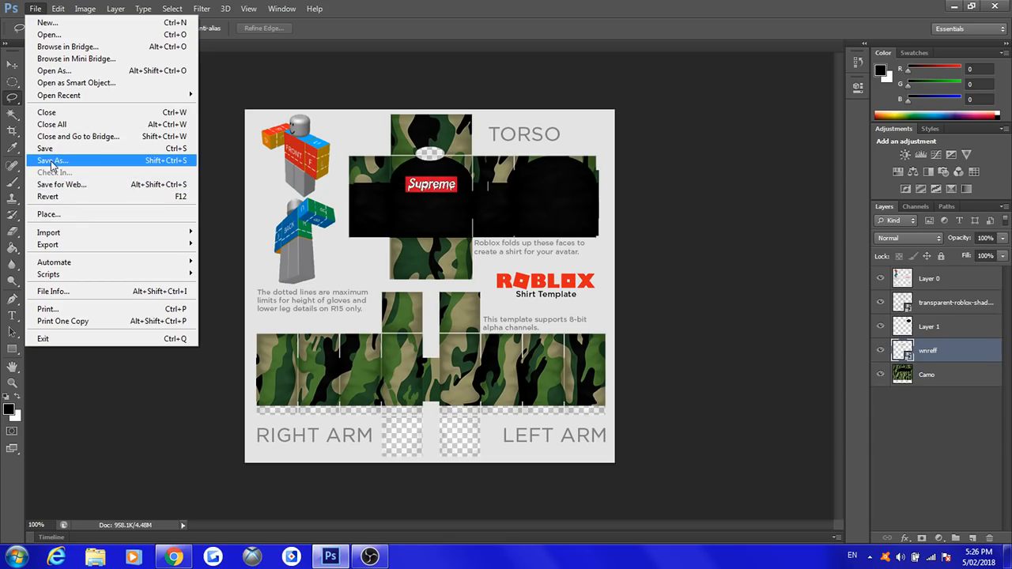
left_click(52, 160)
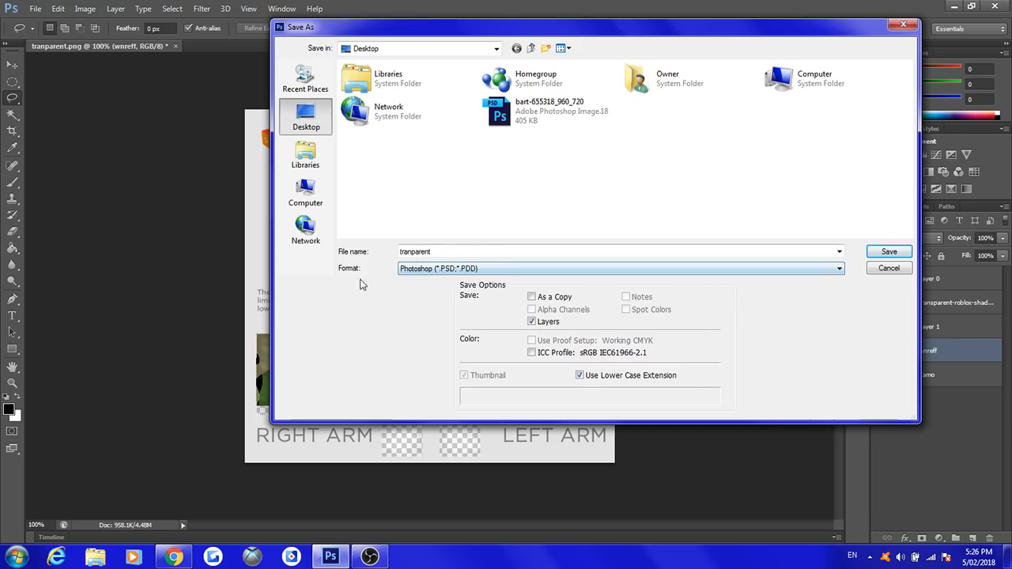
left_click(839, 268)
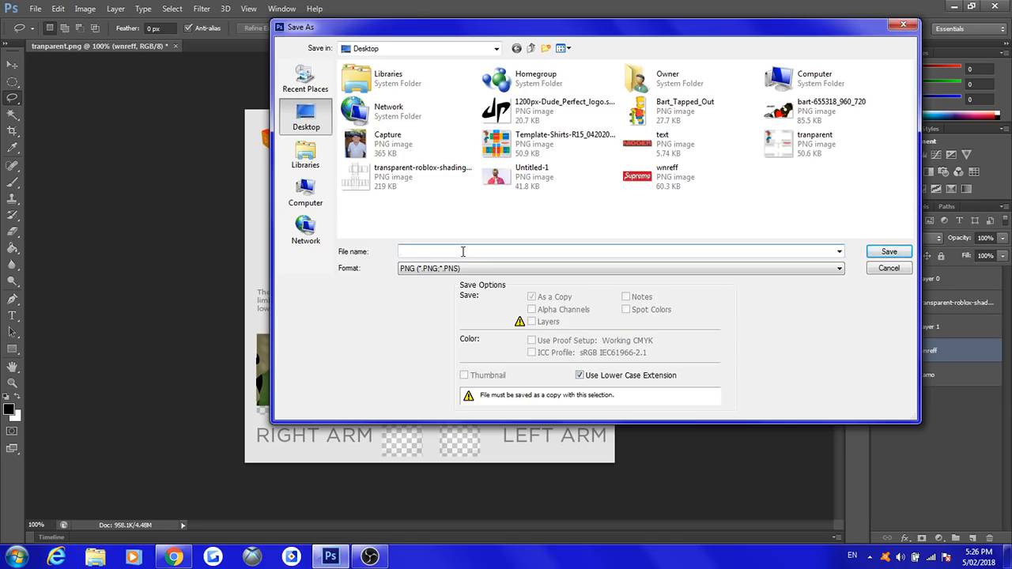
type("Camo S")
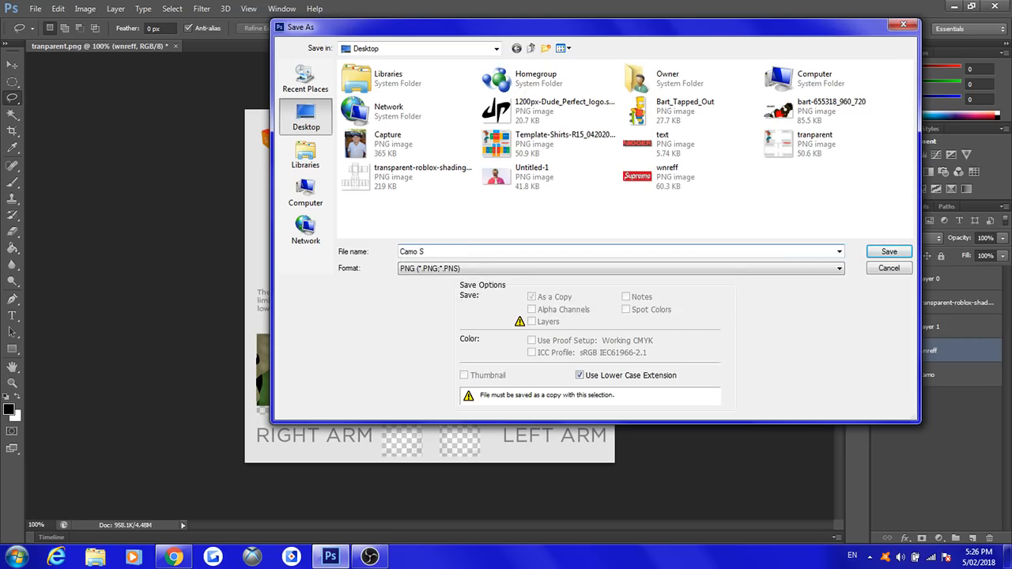
type("uprm")
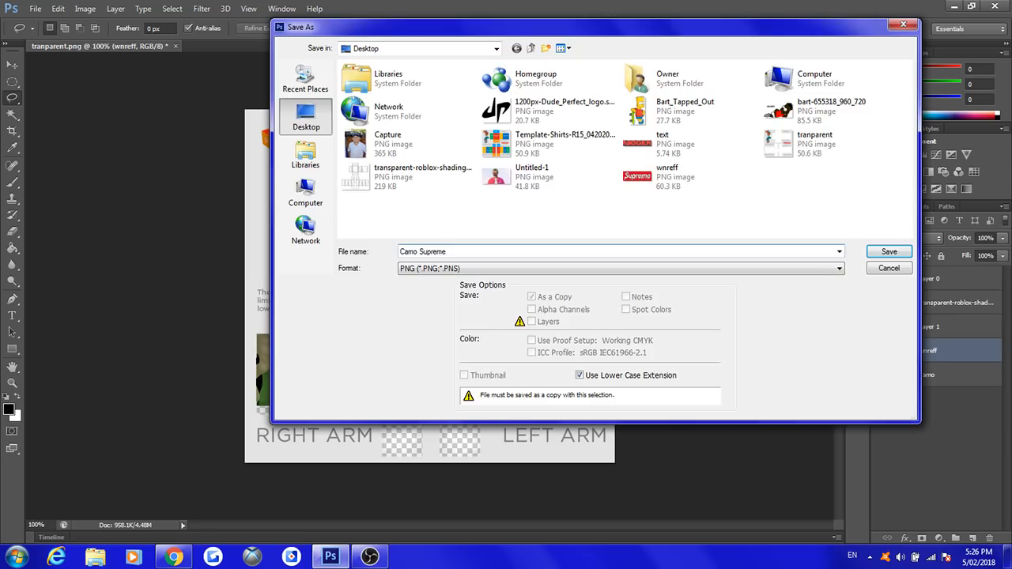
left_click(889, 252)
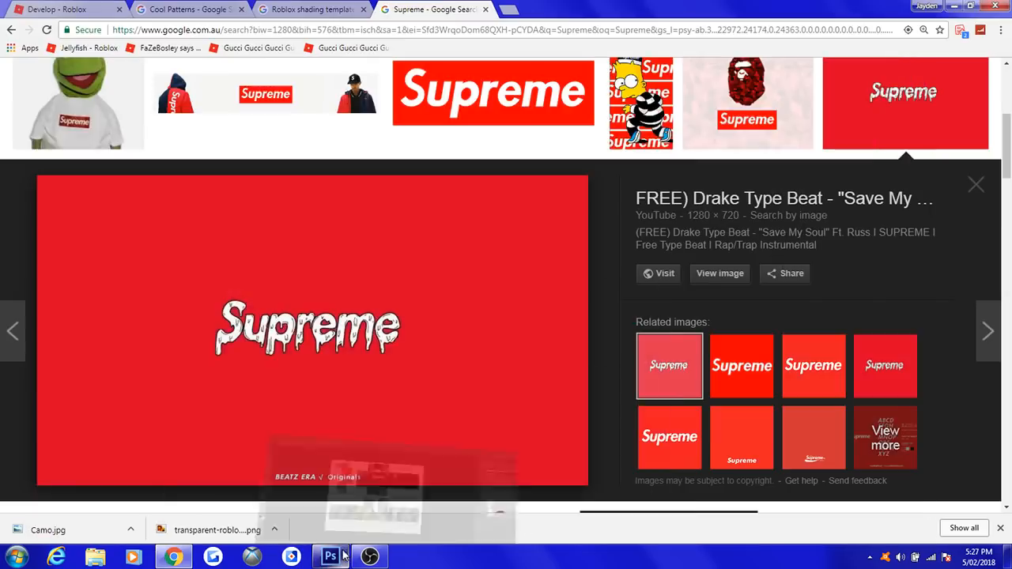
Step: Close the other open browser tabs
left_click(309, 9)
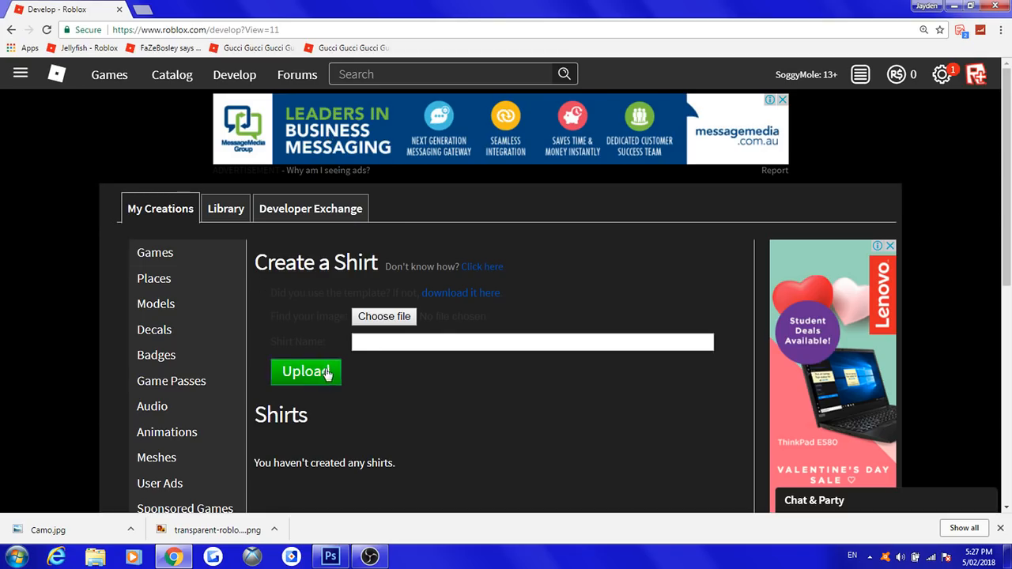
mouse_move(308, 64)
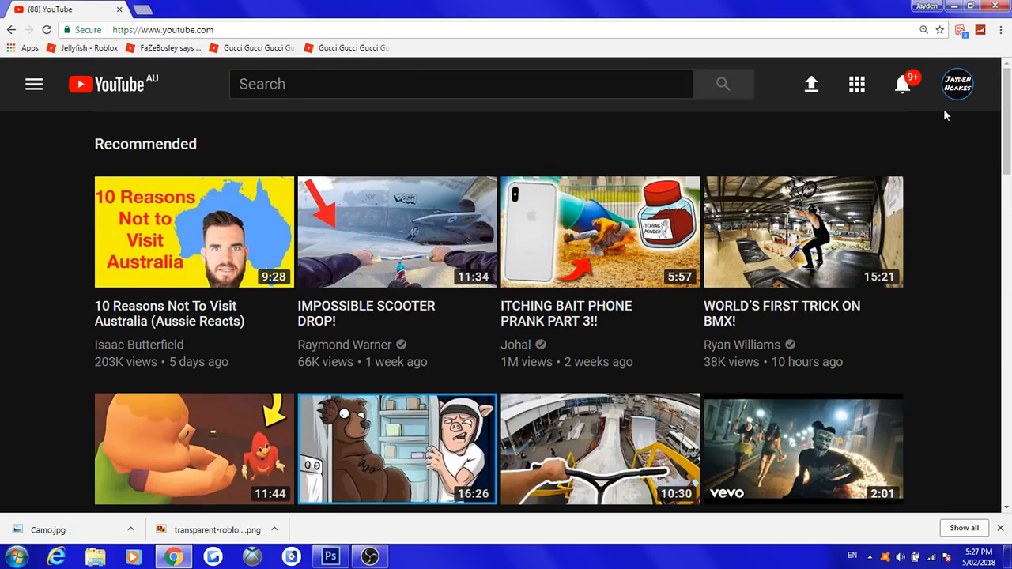
left_click(958, 84)
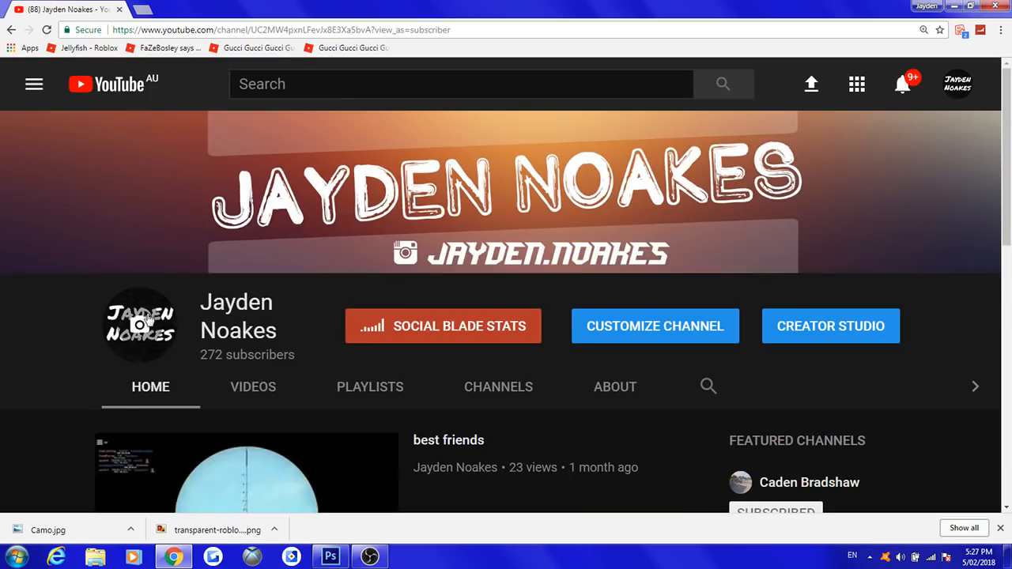
mouse_move(455, 158)
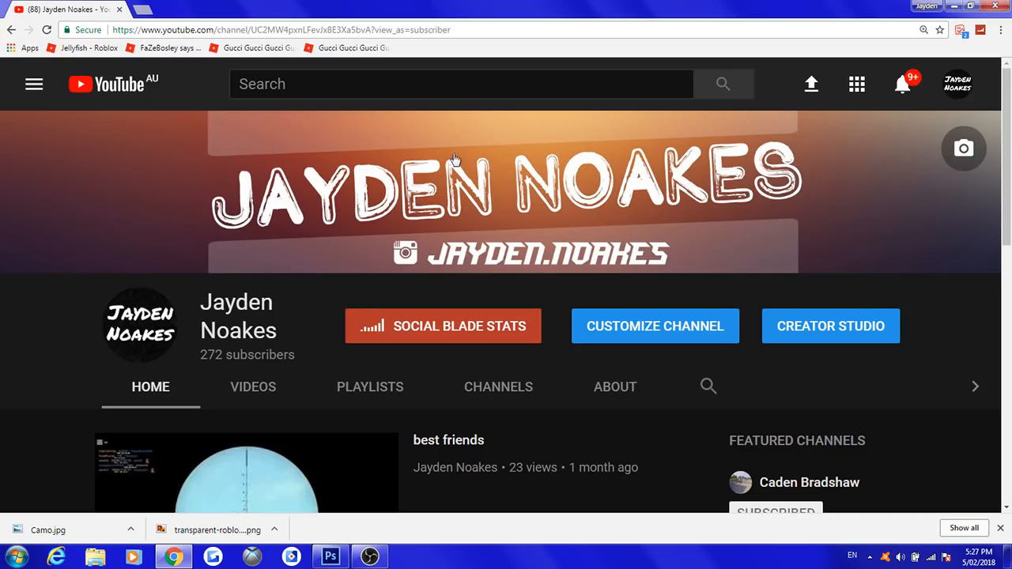
mouse_move(593, 159)
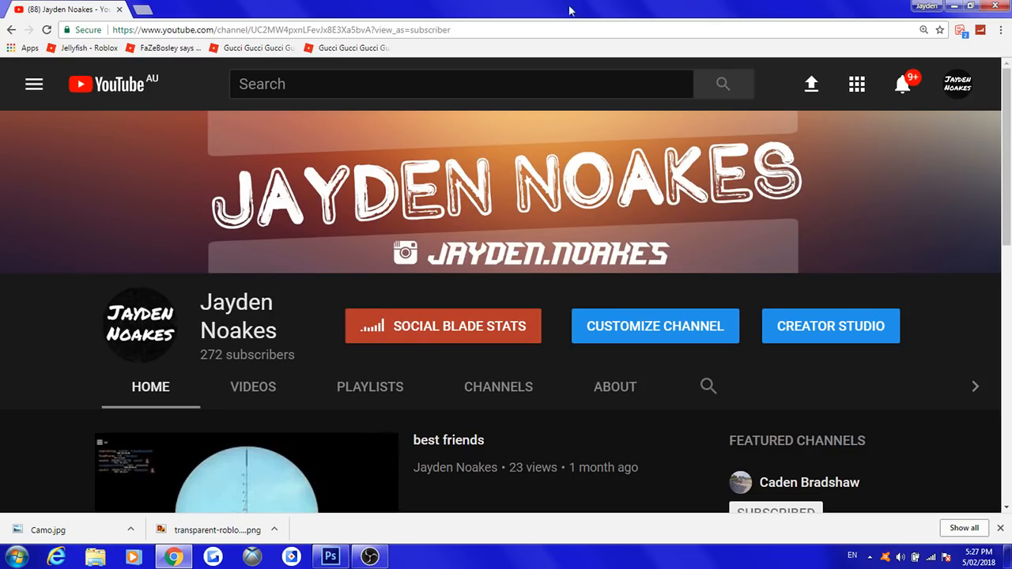
scroll("down", 3)
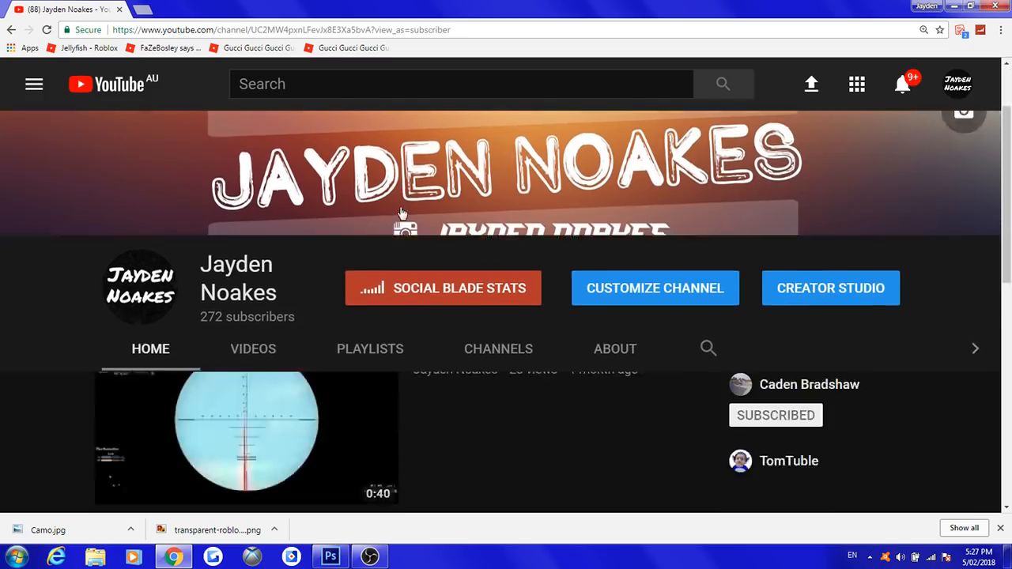
scroll("down", 3)
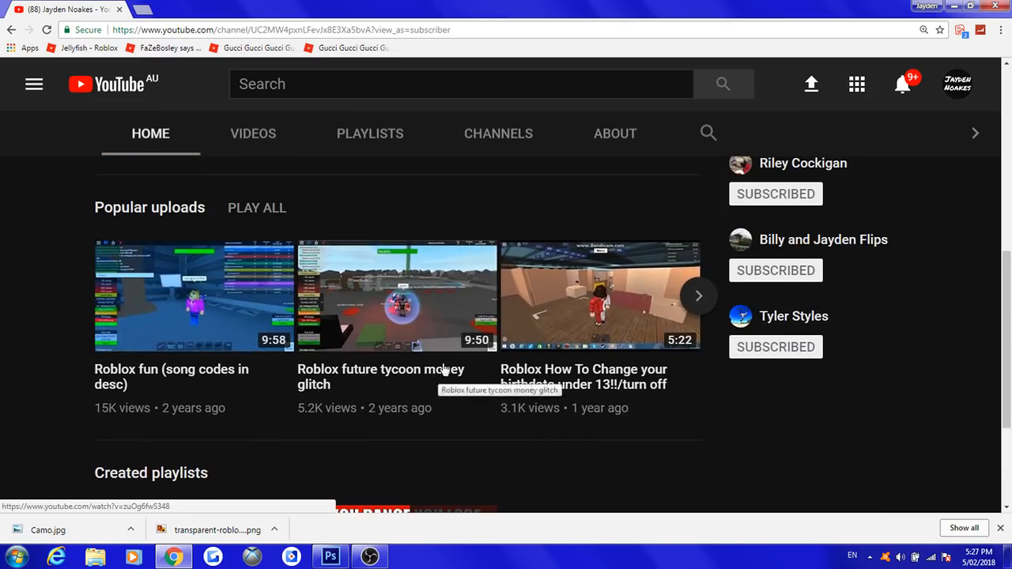
scroll("up", 3)
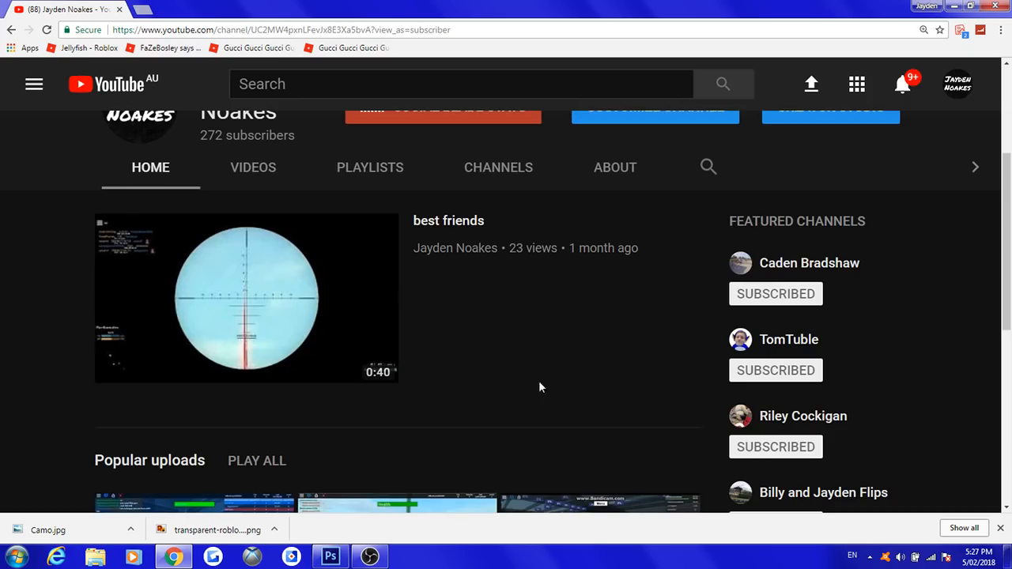
scroll("down", 3)
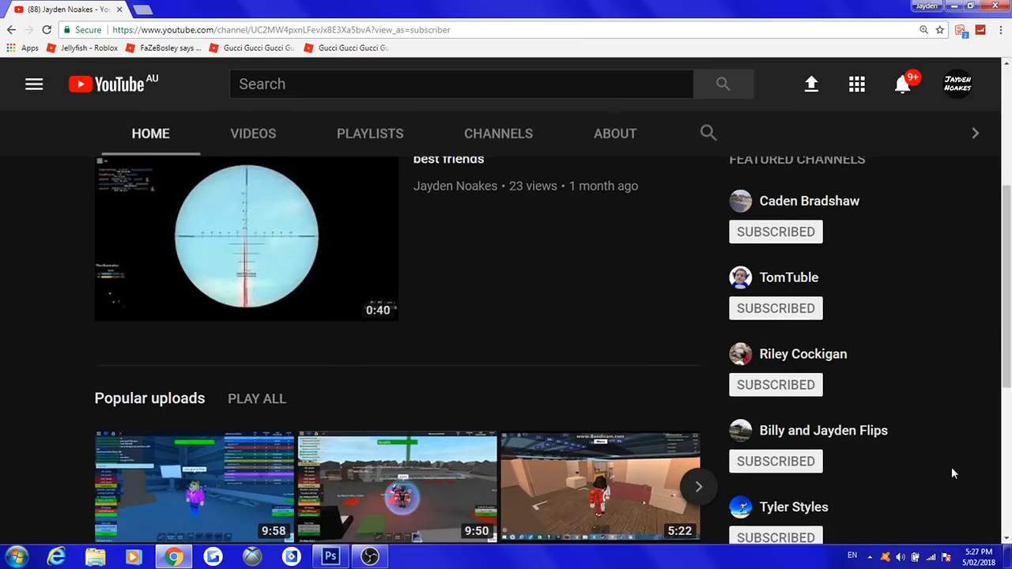
scroll("up", 3)
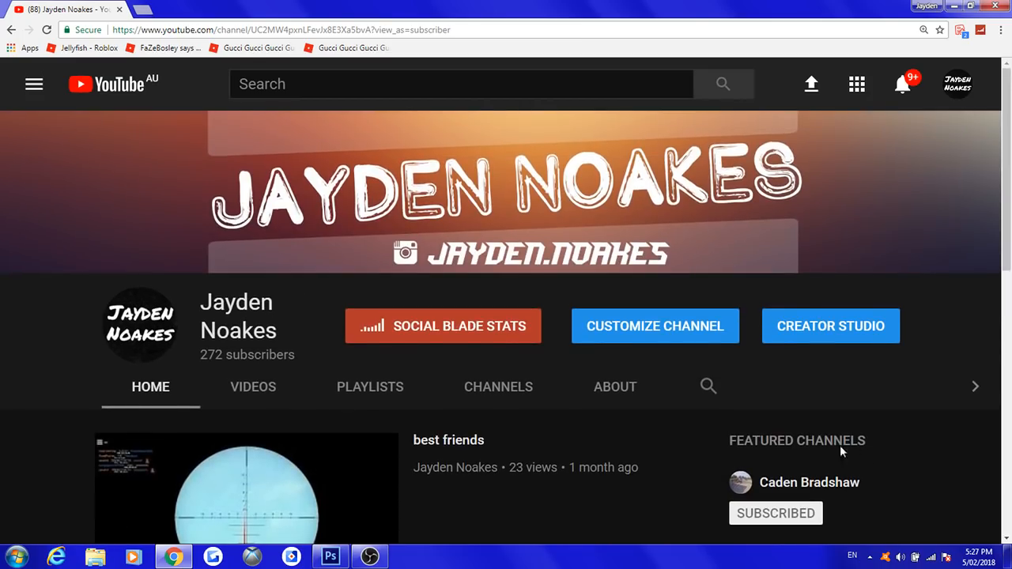
mouse_move(317, 275)
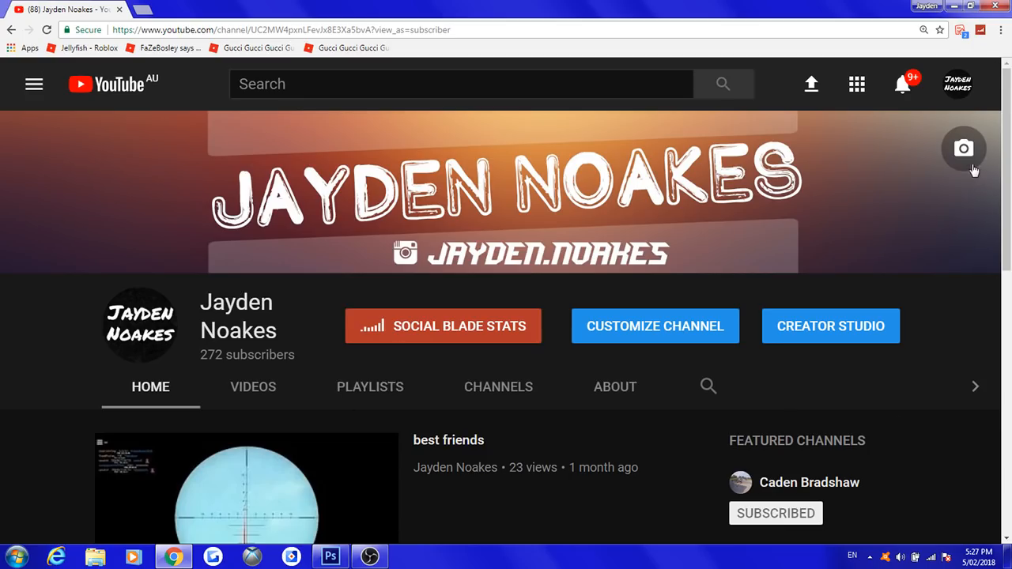
mouse_move(940, 207)
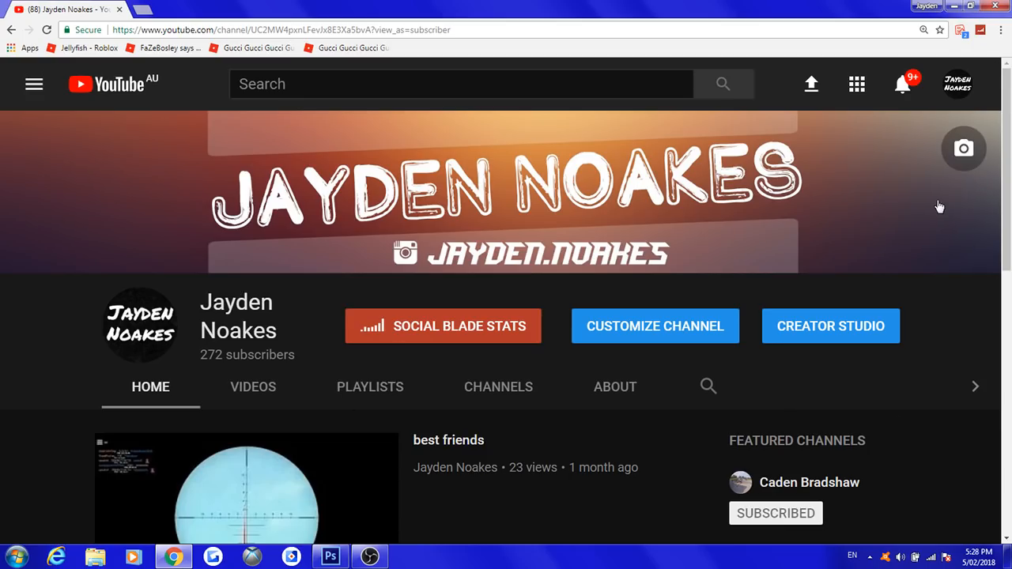